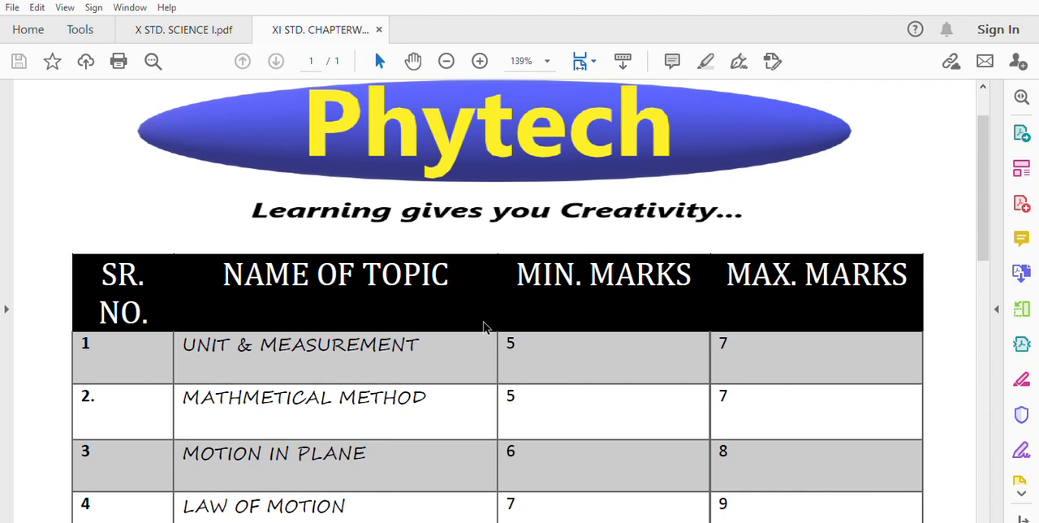
scroll("down", 3)
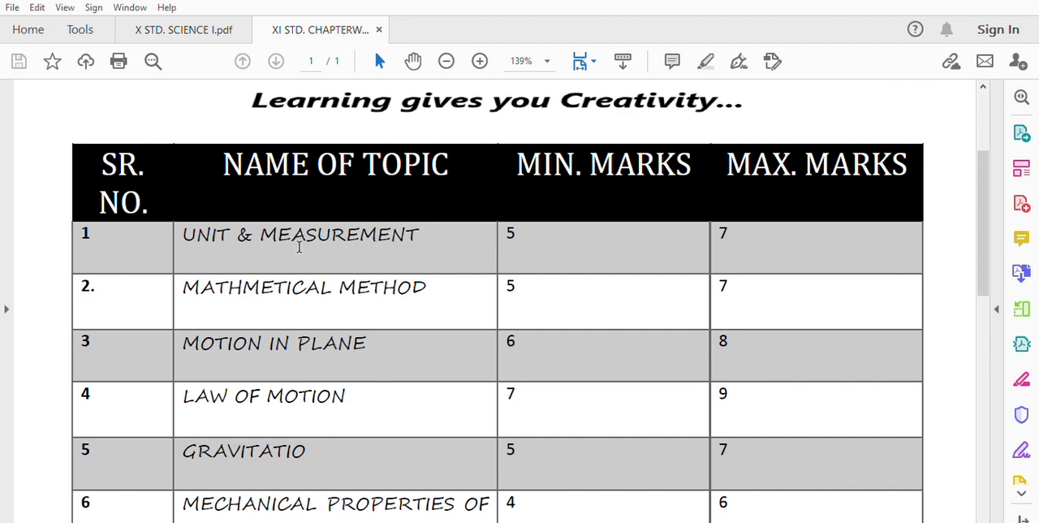
mouse_move(201, 241)
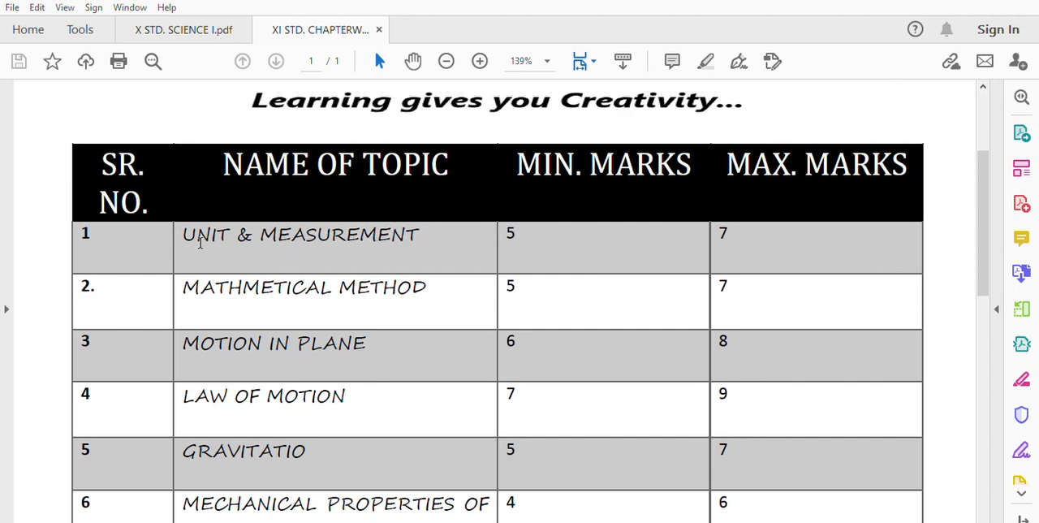
mouse_move(302, 248)
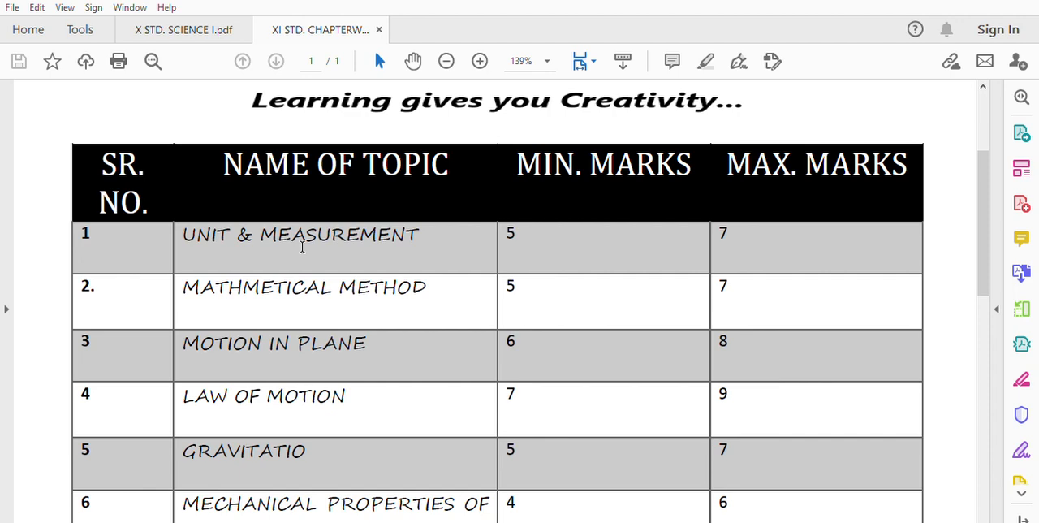
mouse_move(366, 225)
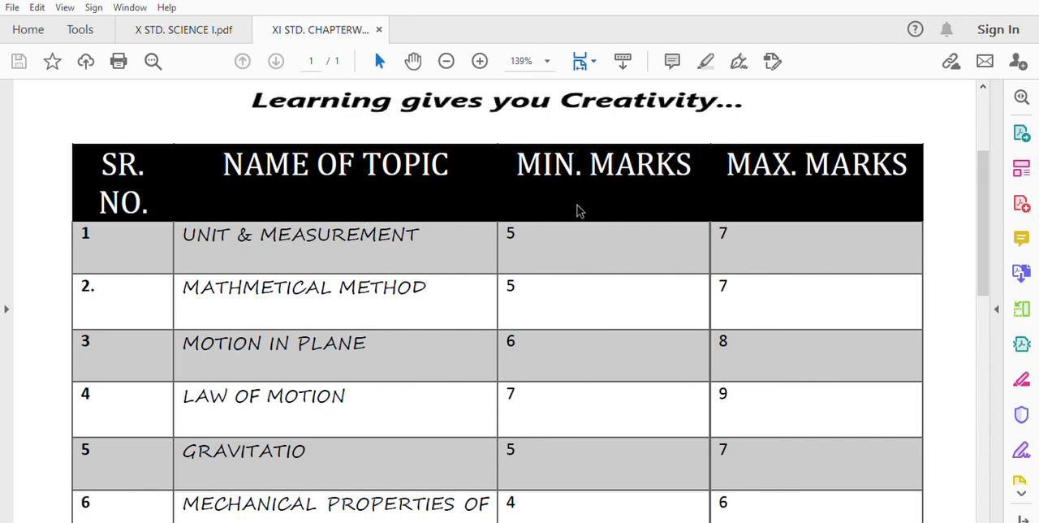
mouse_move(782, 208)
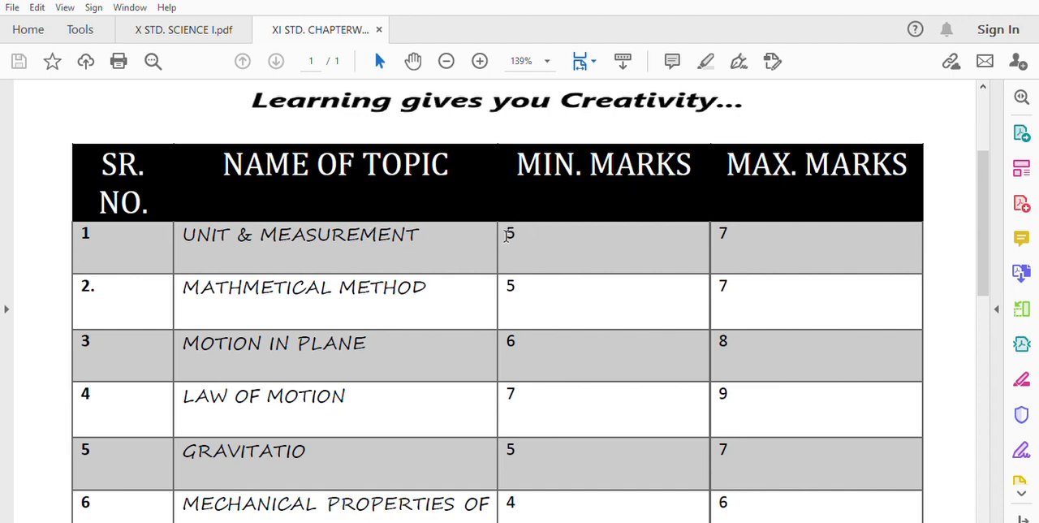
mouse_move(544, 242)
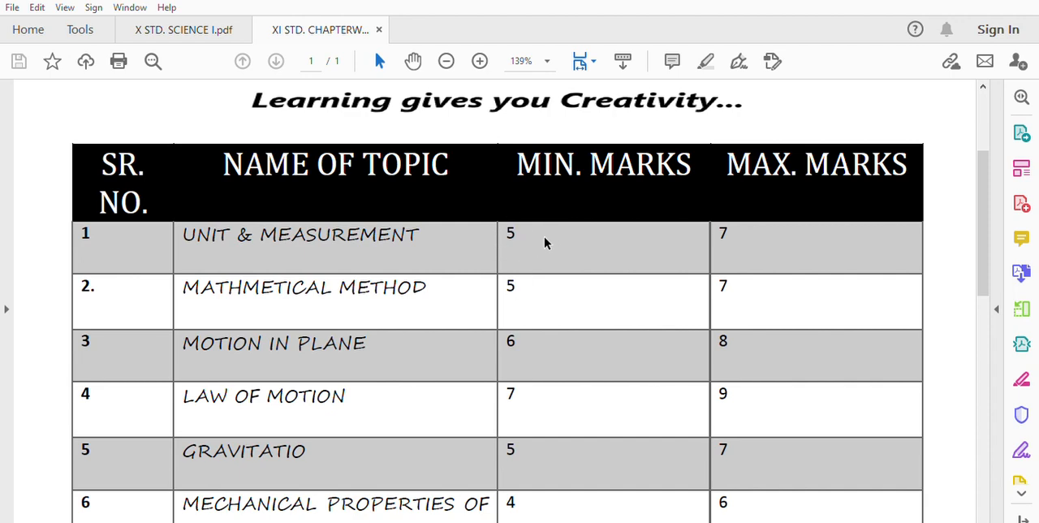
mouse_move(773, 194)
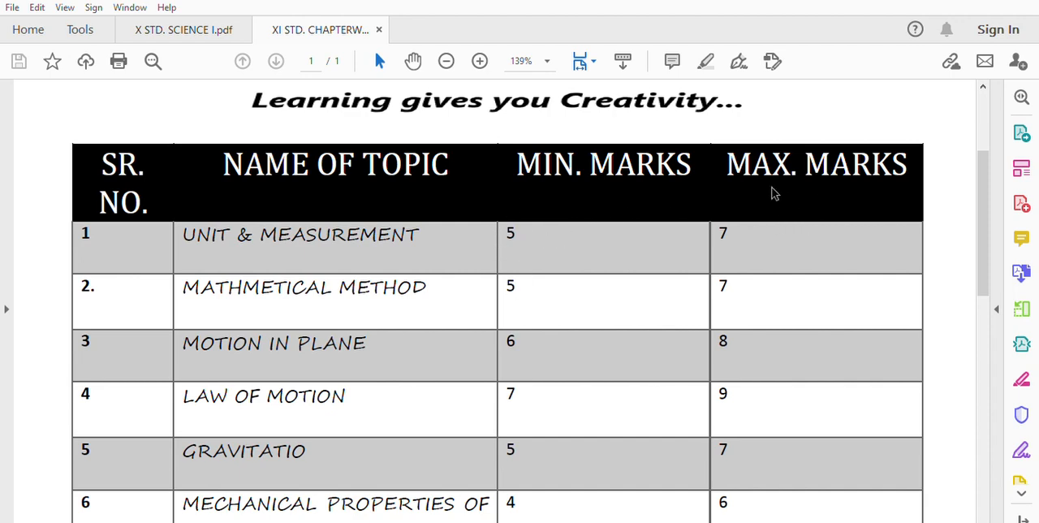
mouse_move(755, 252)
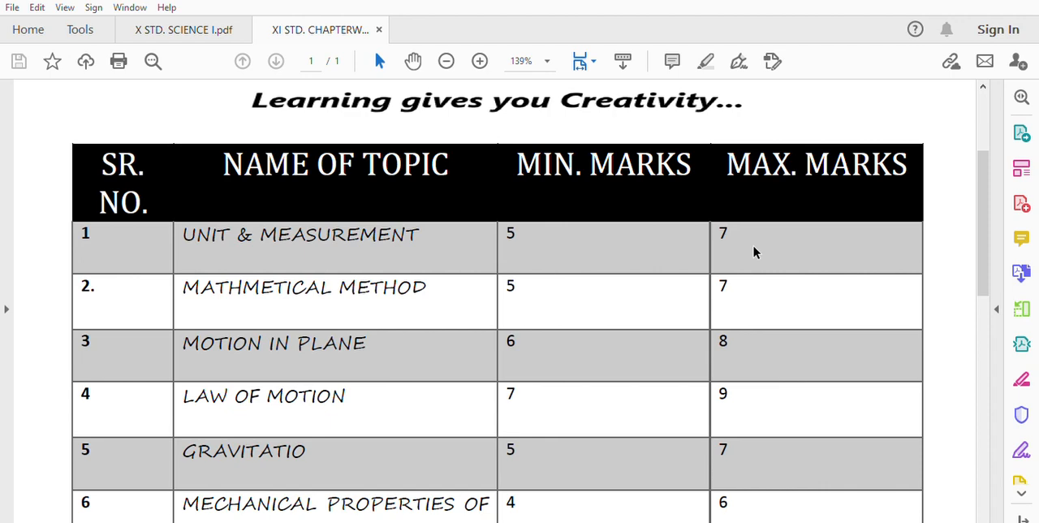
mouse_move(353, 186)
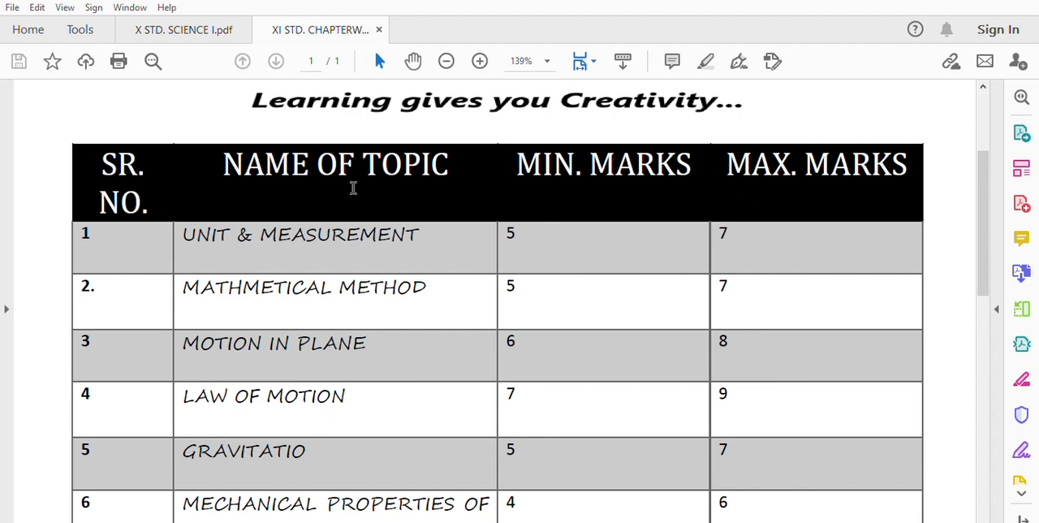
mouse_move(723, 240)
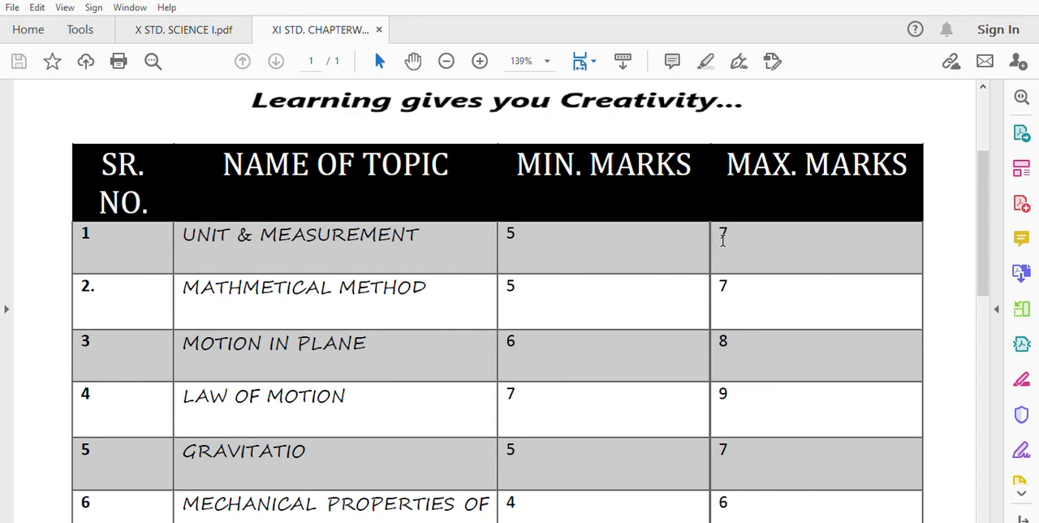
mouse_move(742, 233)
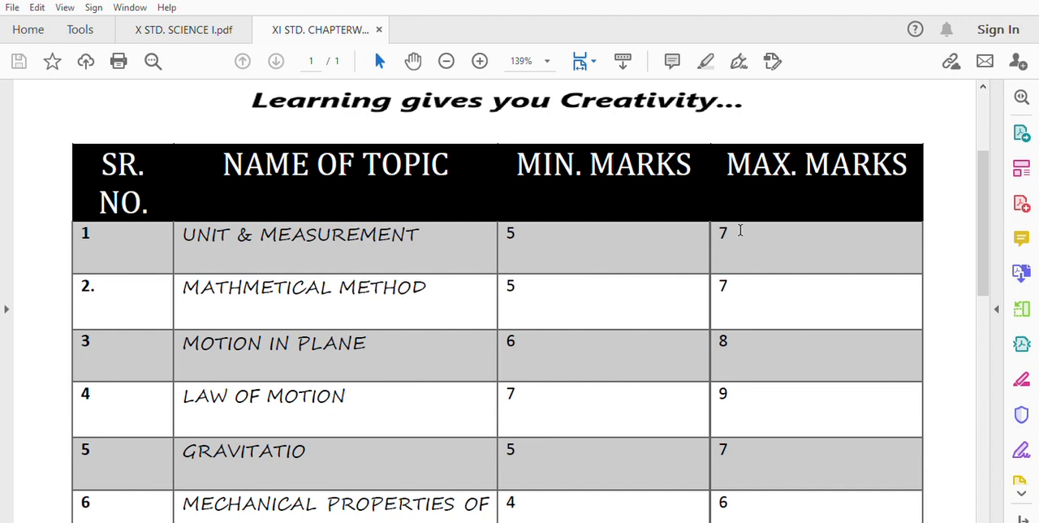
mouse_move(755, 227)
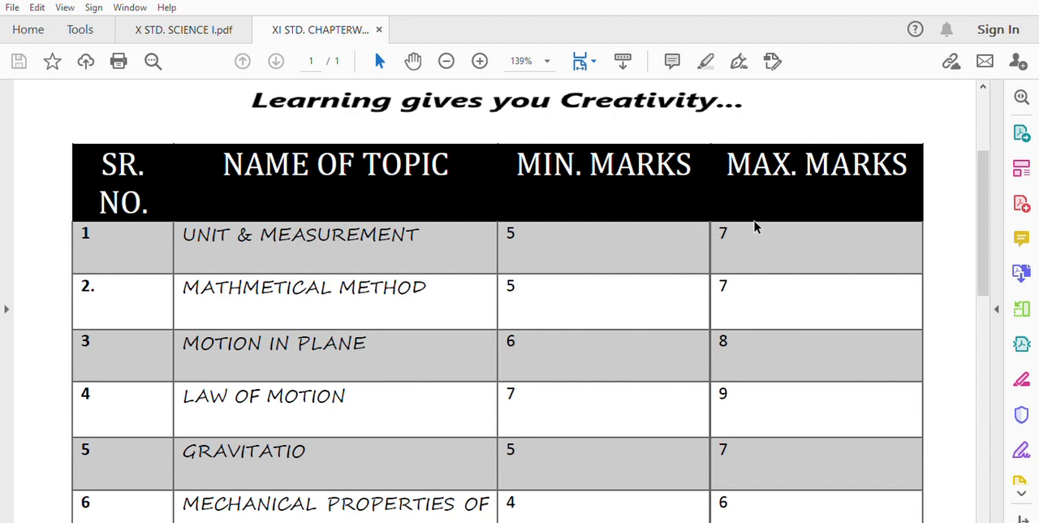
mouse_move(718, 246)
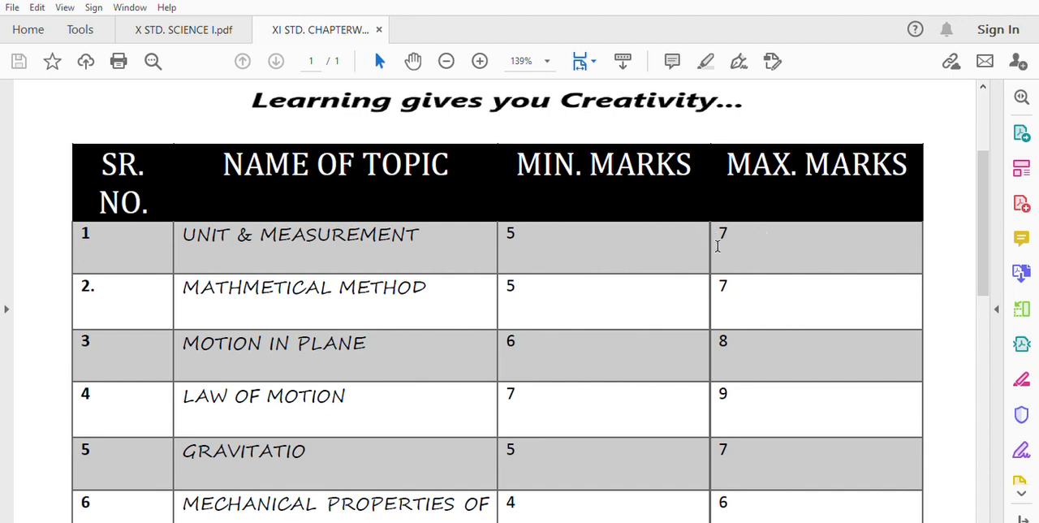
mouse_move(684, 236)
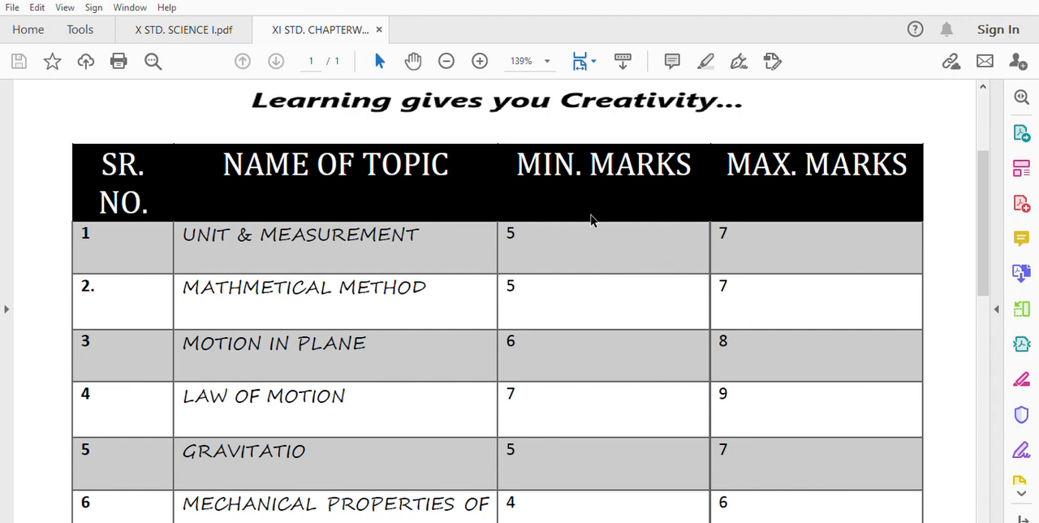
mouse_move(355, 288)
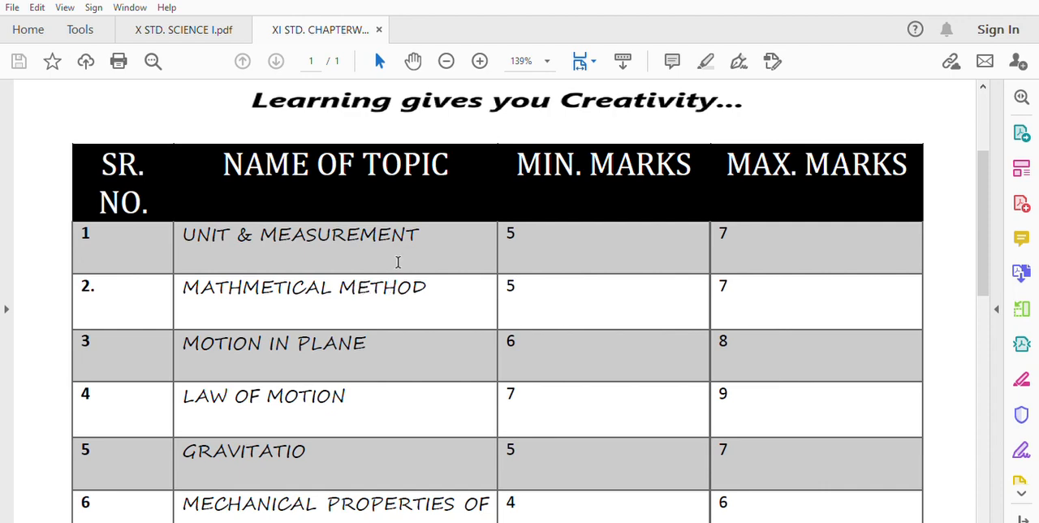
mouse_move(390, 235)
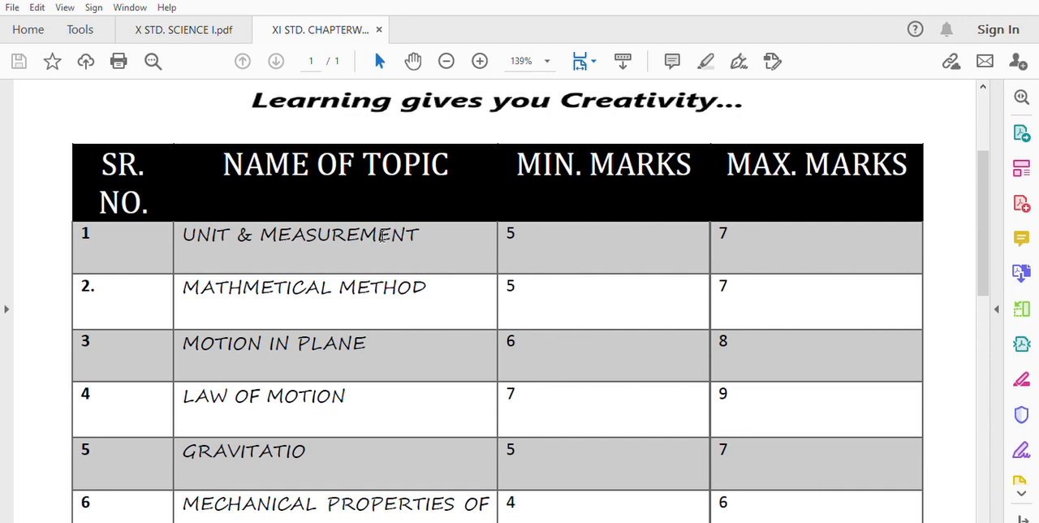
mouse_move(526, 280)
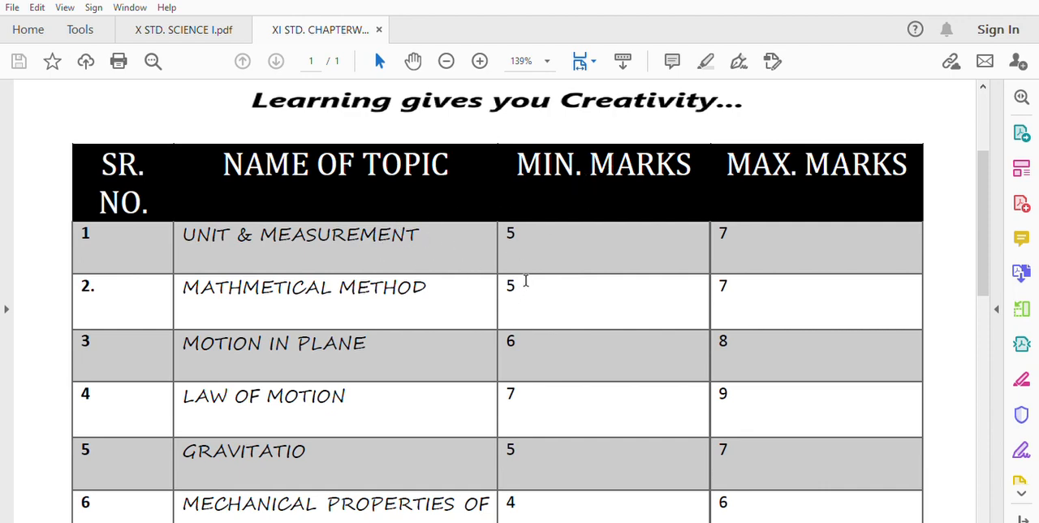
mouse_move(745, 280)
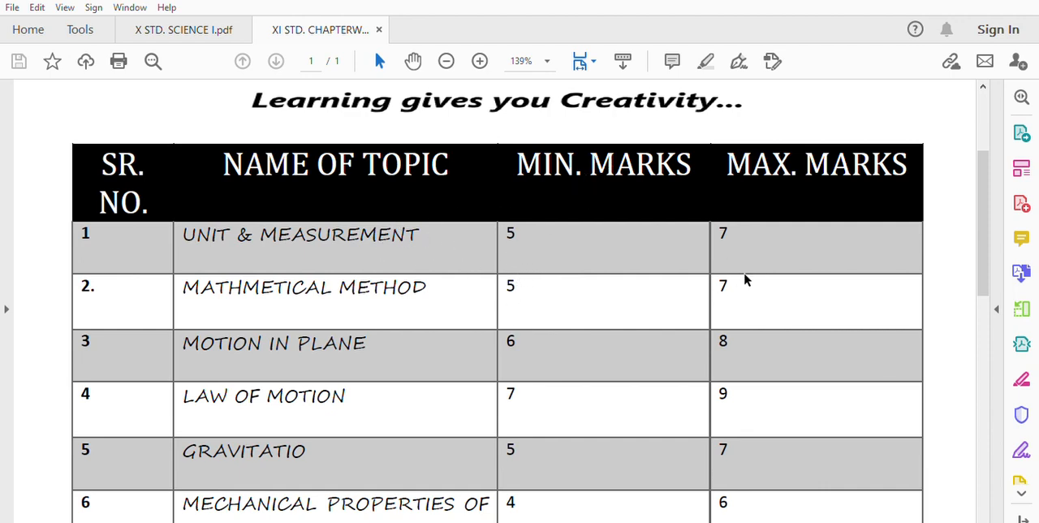
mouse_move(313, 288)
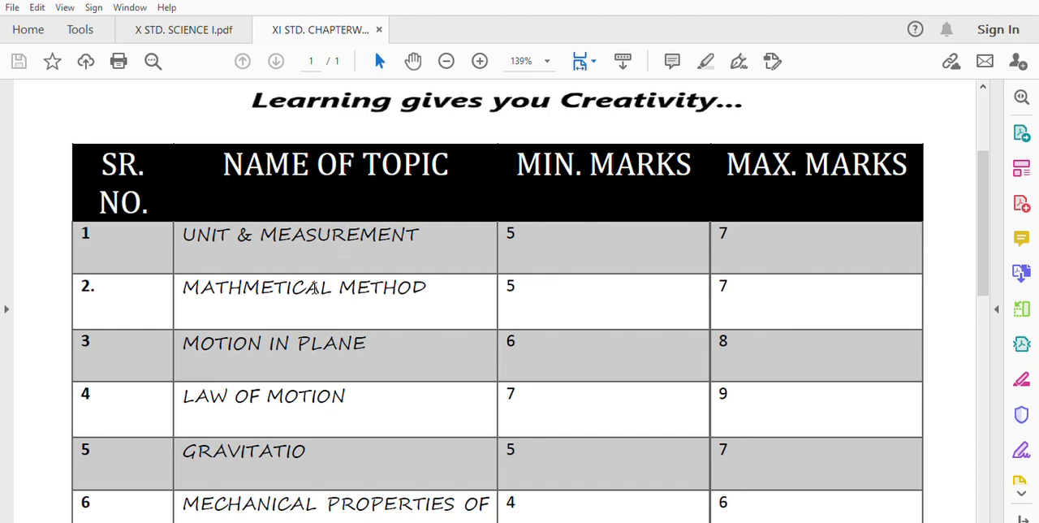
mouse_move(507, 294)
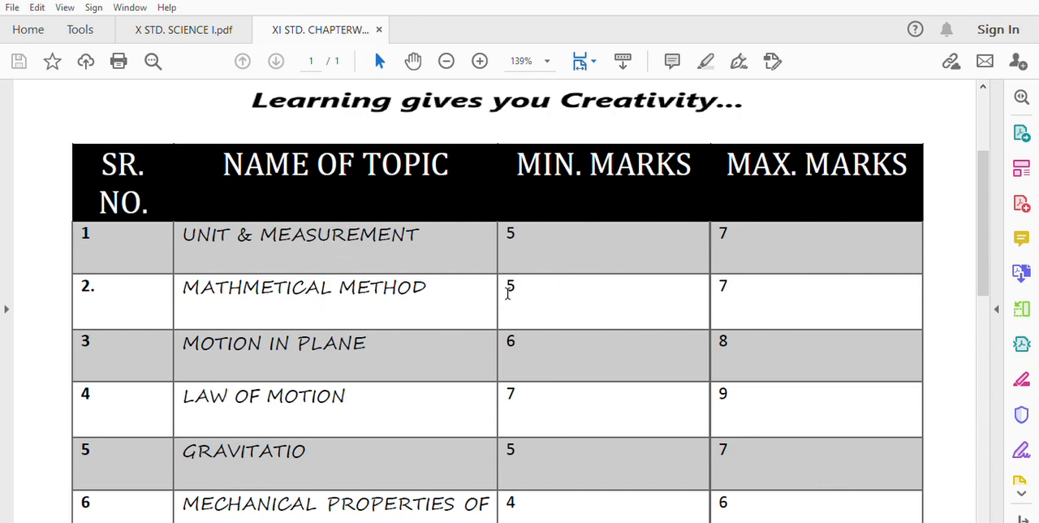
mouse_move(836, 293)
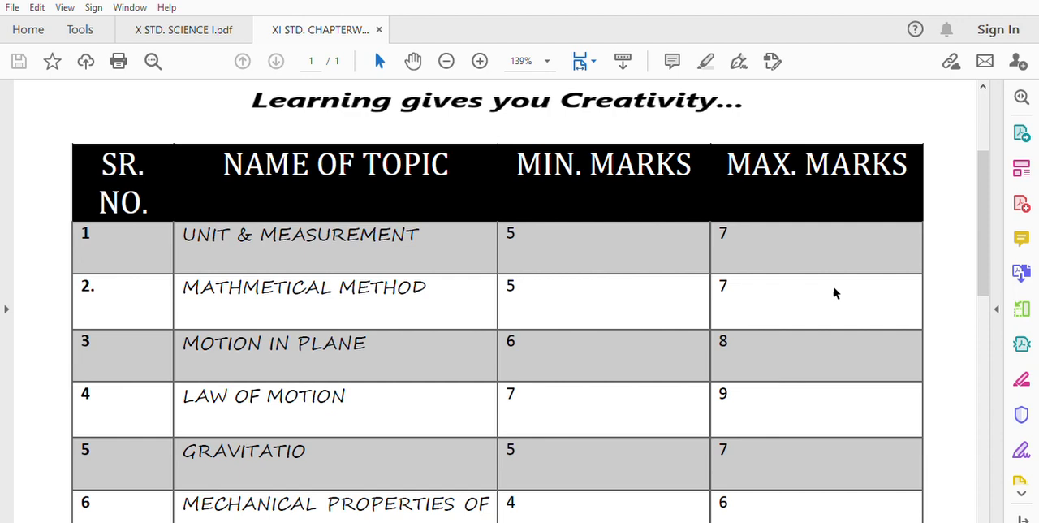
mouse_move(647, 333)
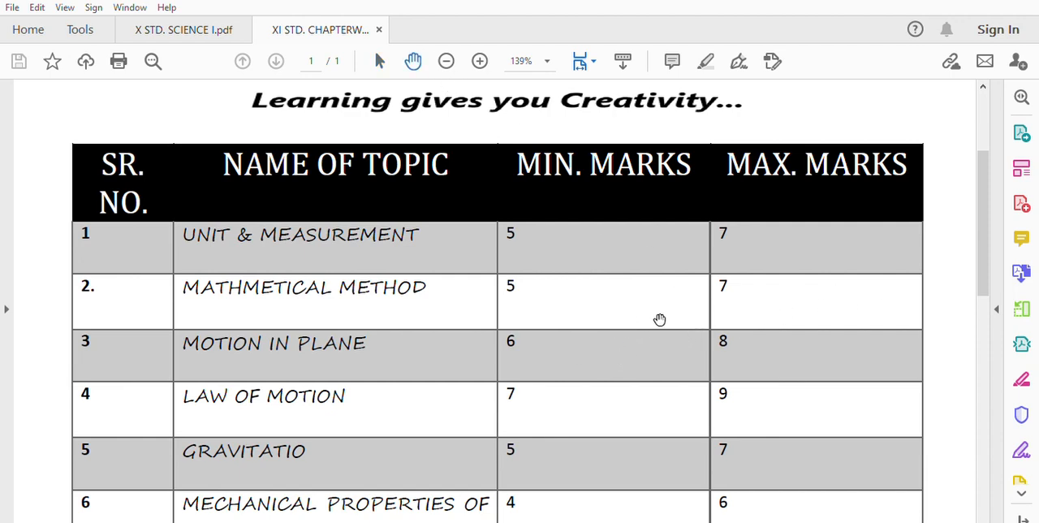
mouse_move(552, 253)
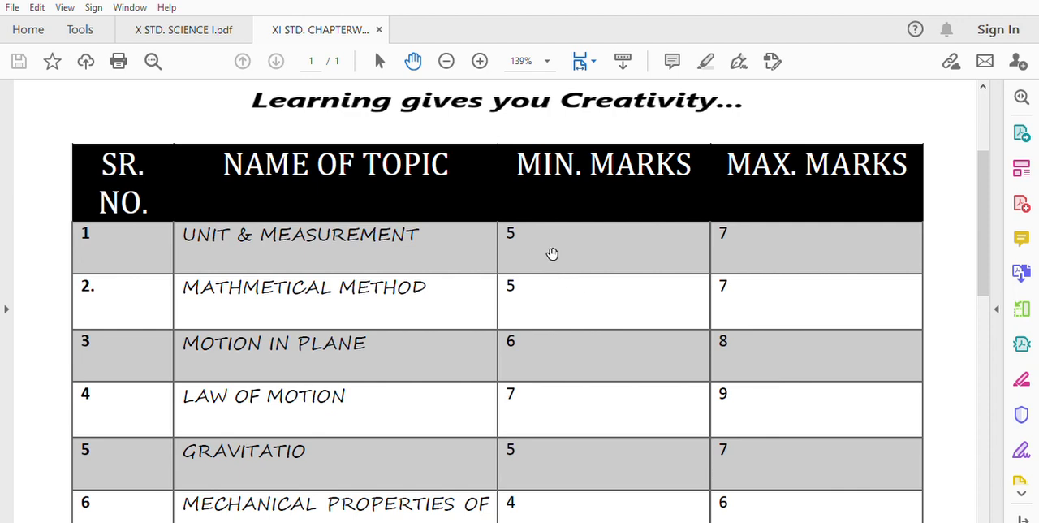
mouse_move(499, 265)
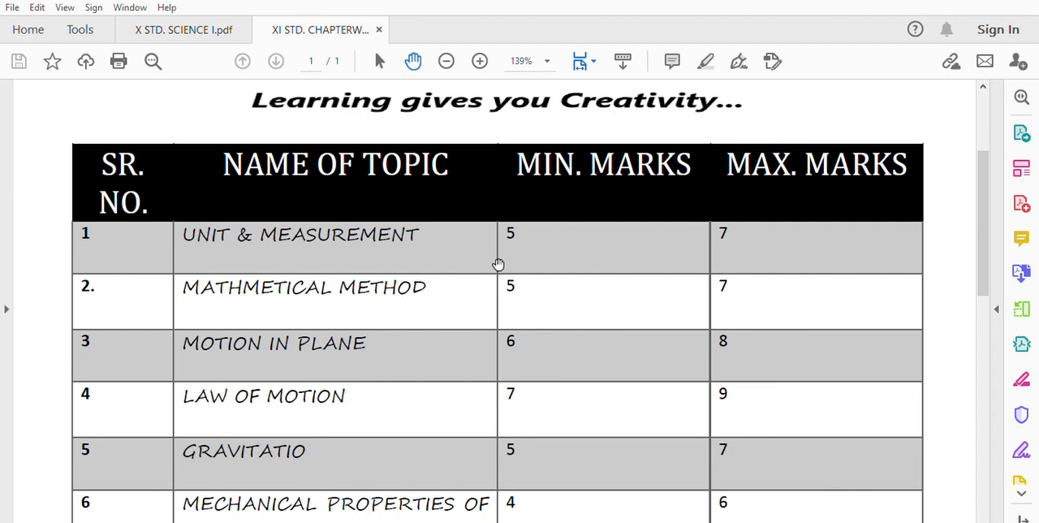
mouse_move(535, 324)
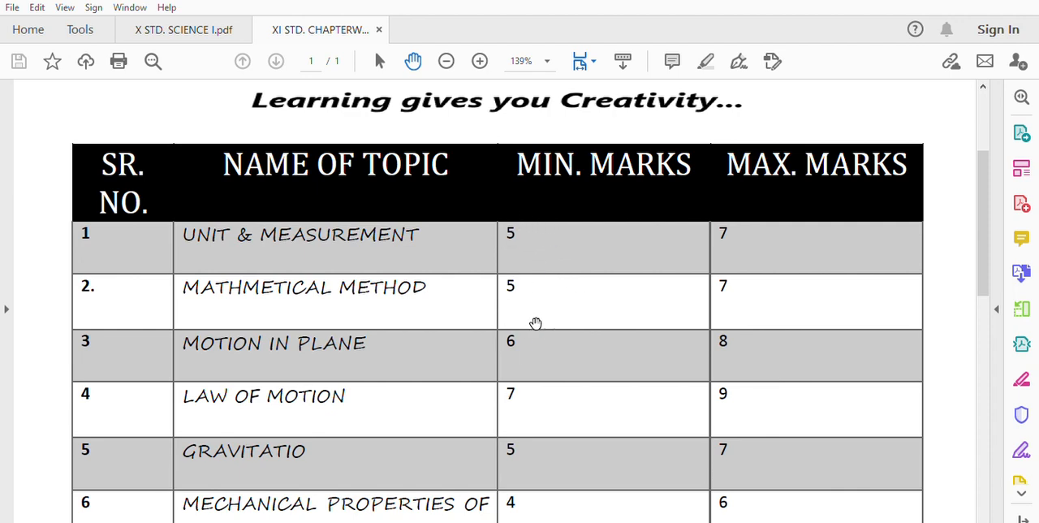
scroll("down", 3)
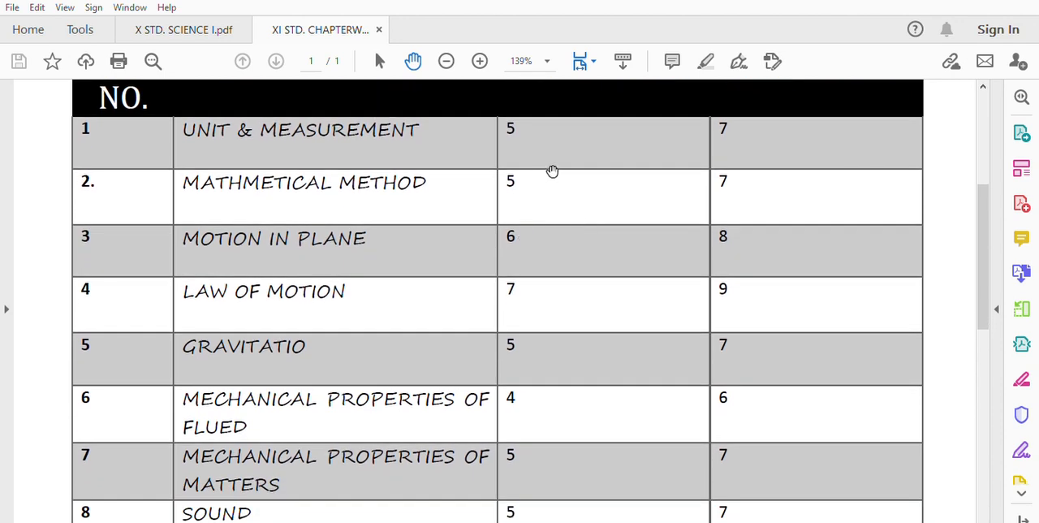
mouse_move(518, 244)
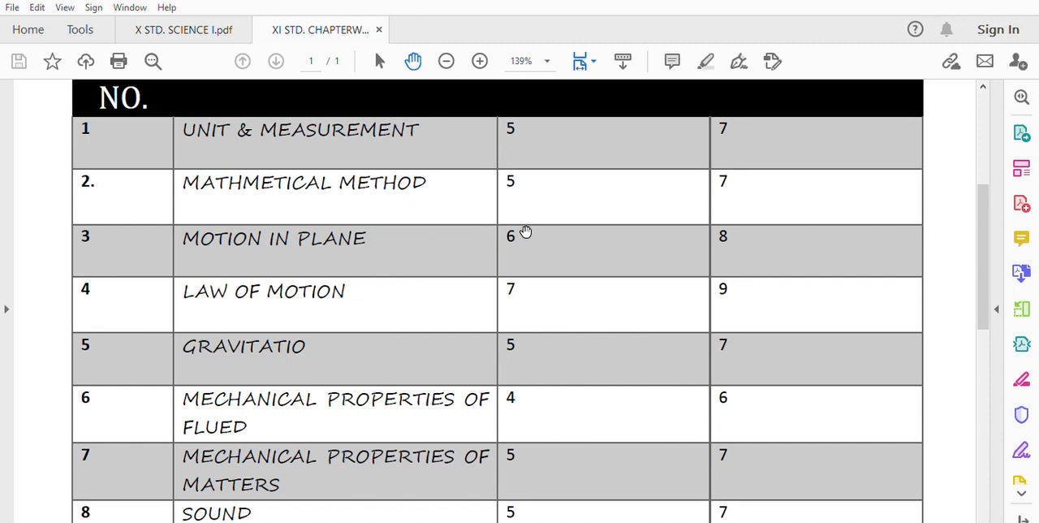
mouse_move(527, 264)
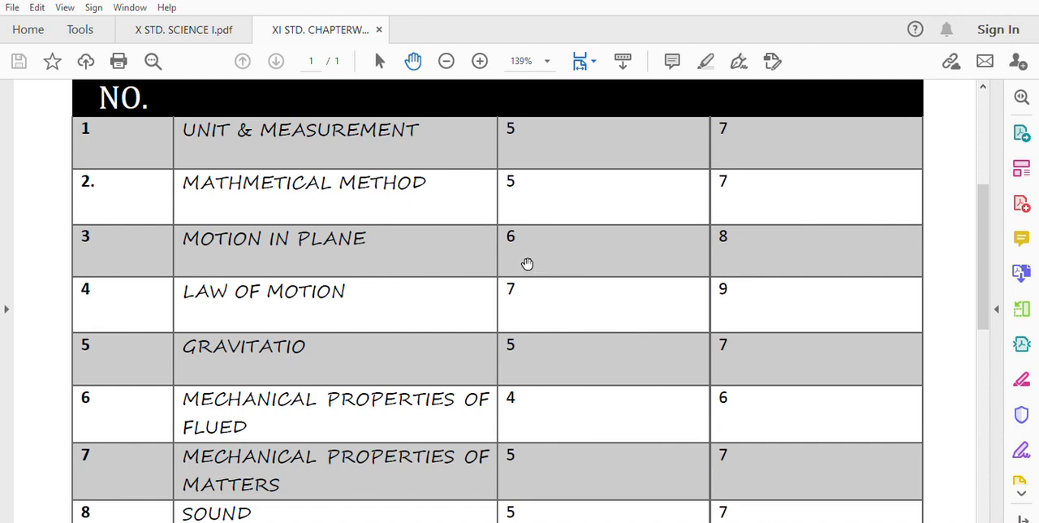
mouse_move(502, 277)
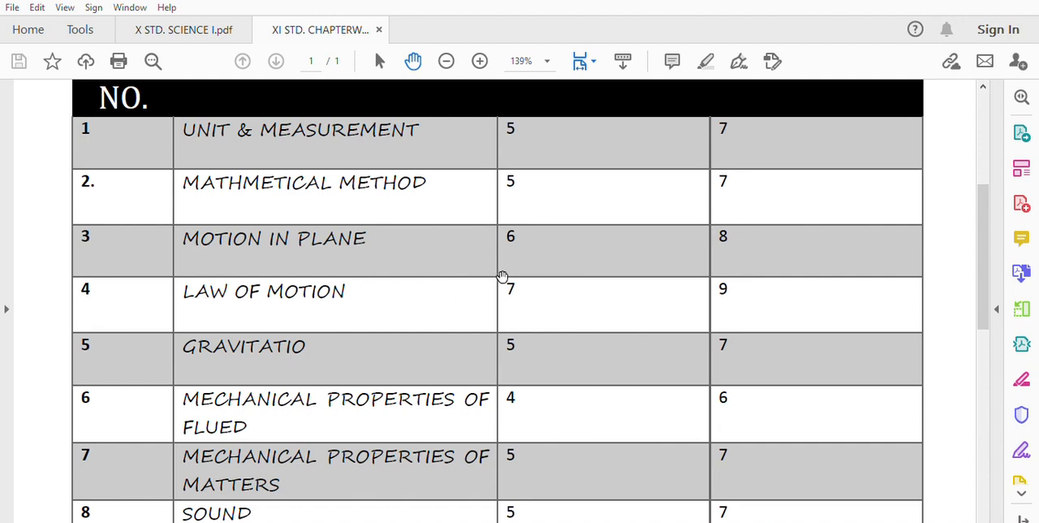
mouse_move(504, 289)
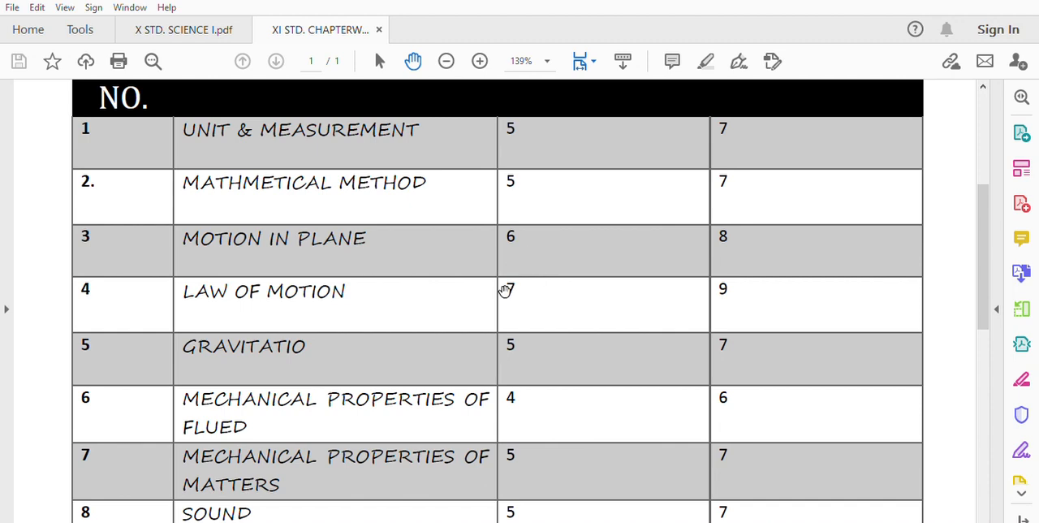
scroll("up", 3)
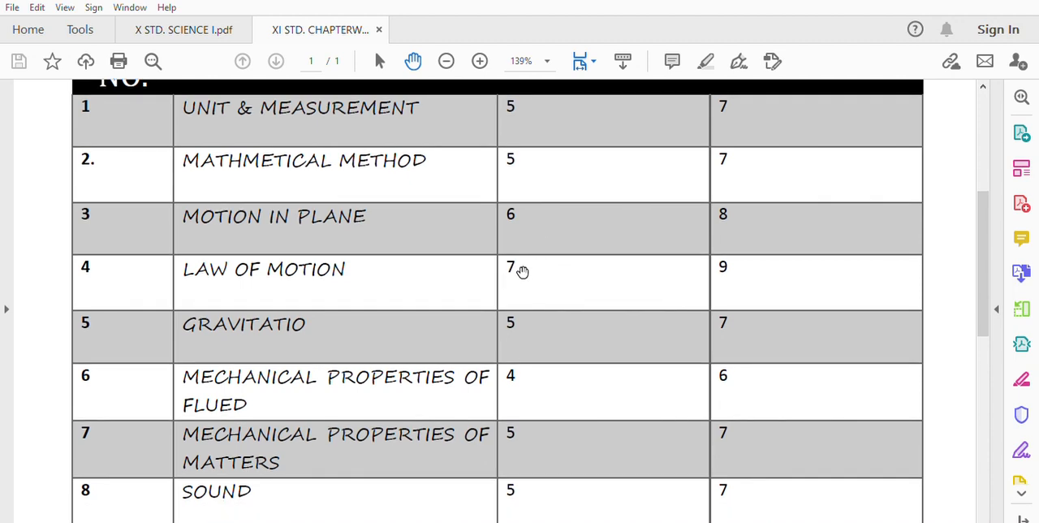
mouse_move(439, 284)
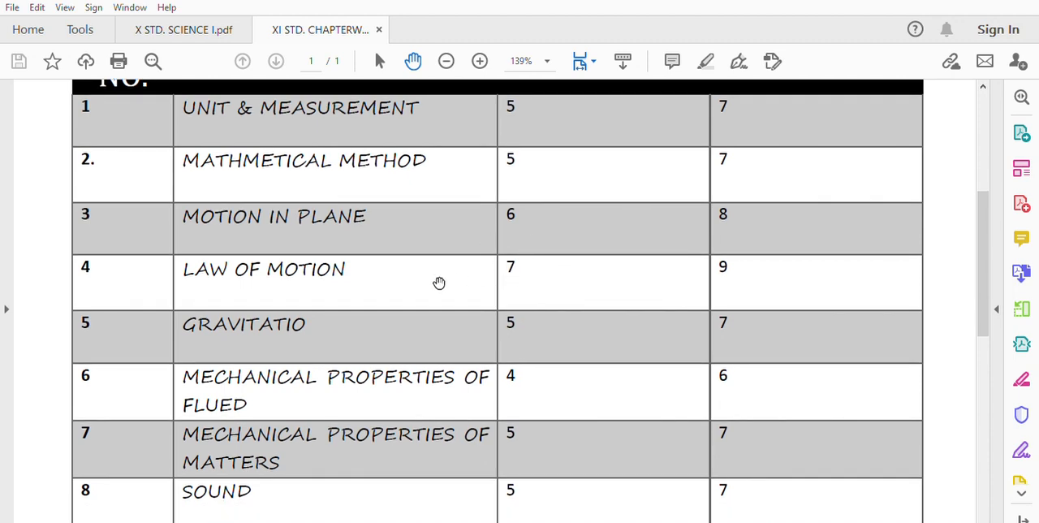
mouse_move(538, 273)
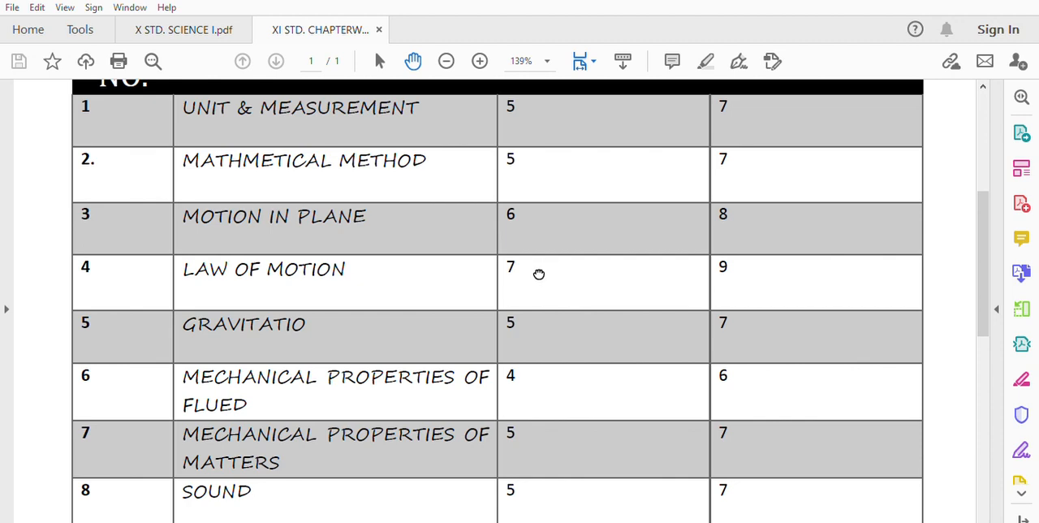
mouse_move(736, 276)
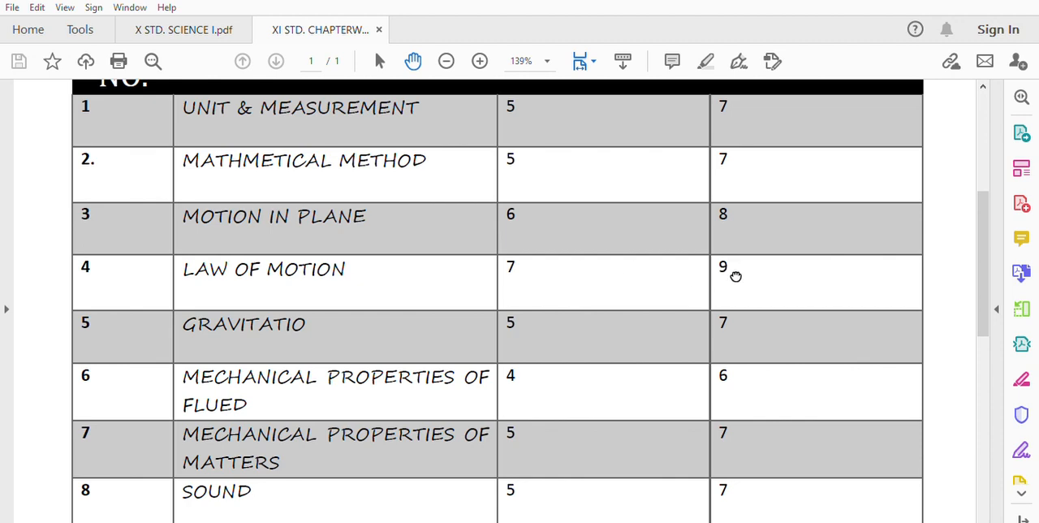
mouse_move(535, 269)
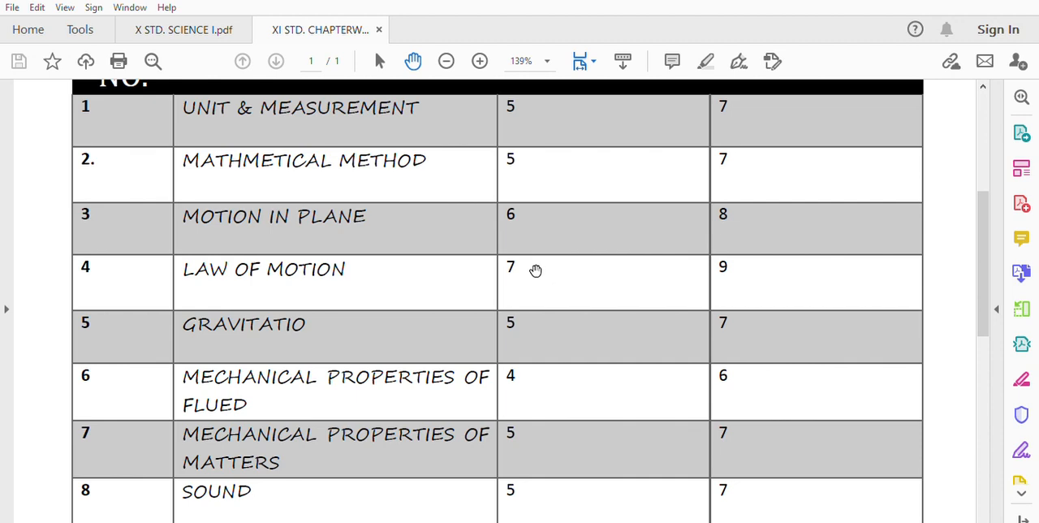
mouse_move(525, 267)
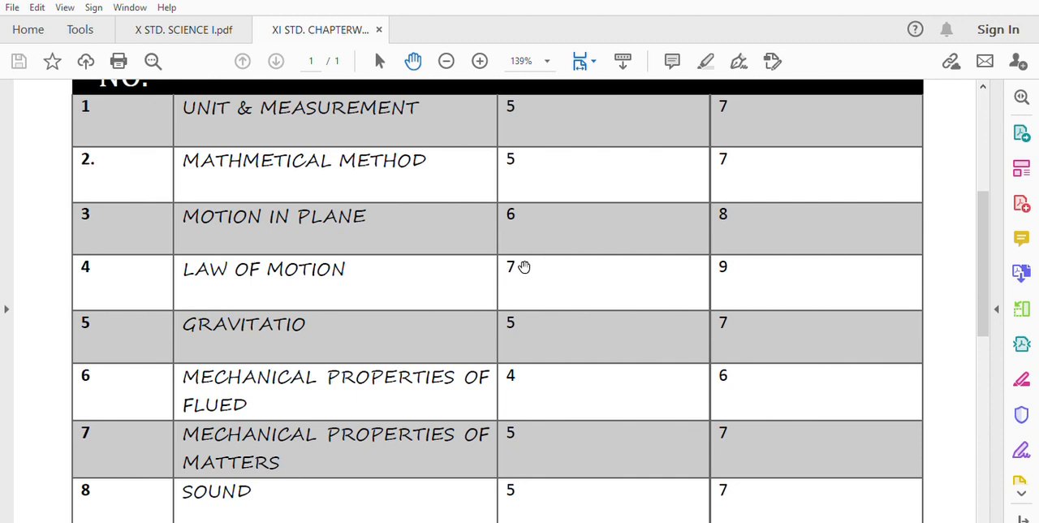
mouse_move(540, 257)
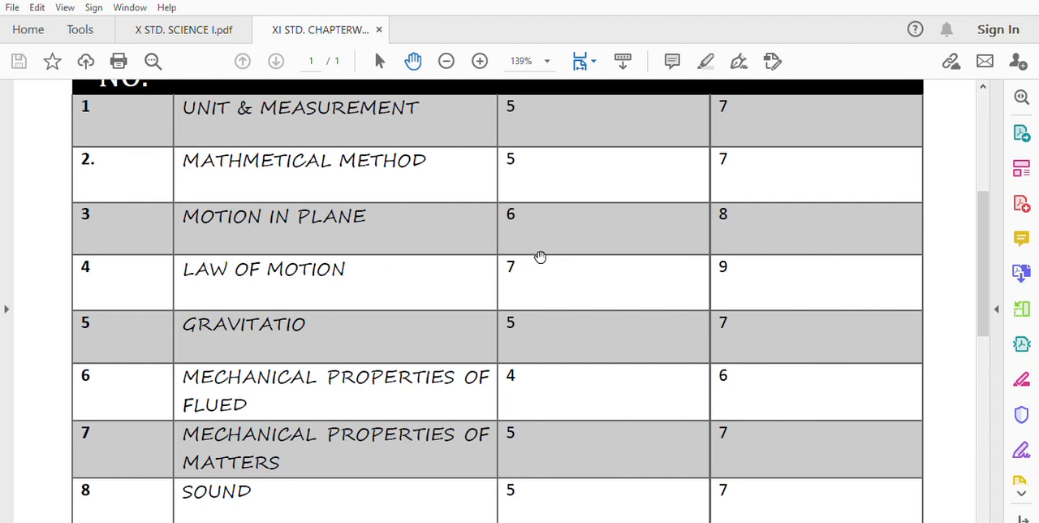
mouse_move(625, 268)
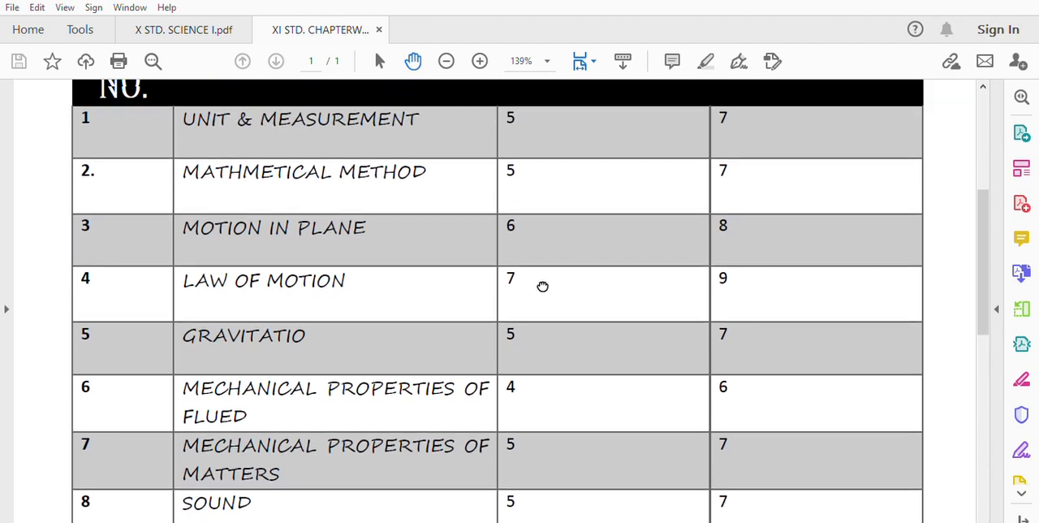
mouse_move(547, 273)
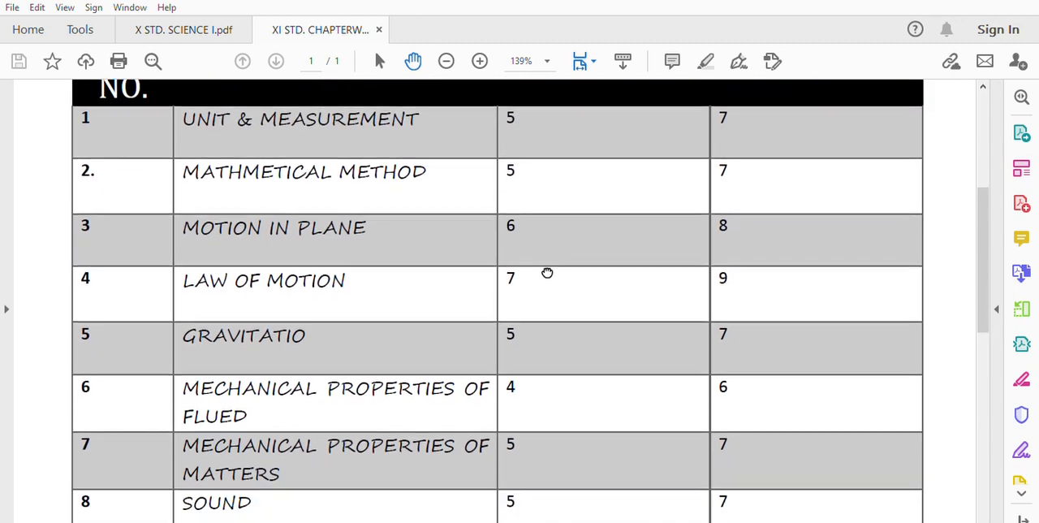
scroll("down", 3)
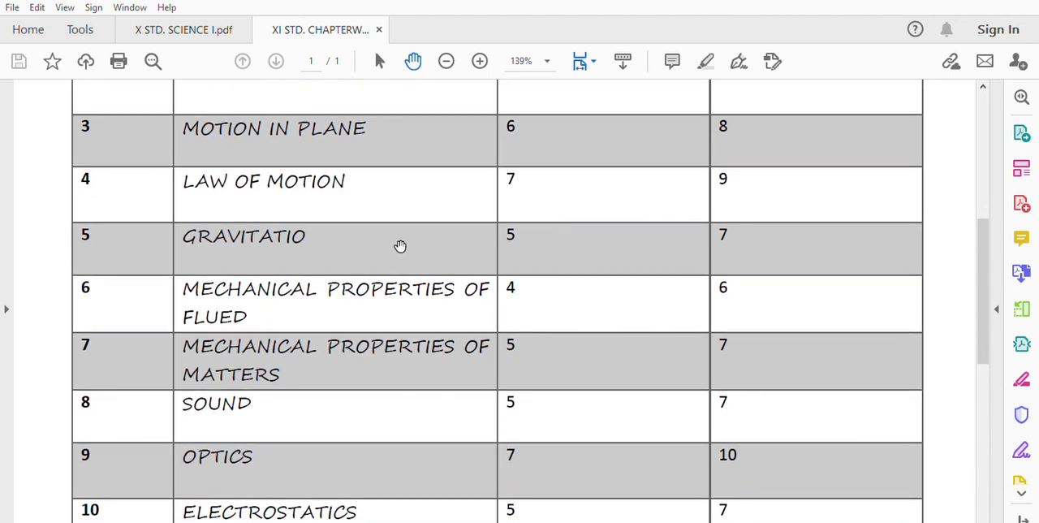
mouse_move(327, 224)
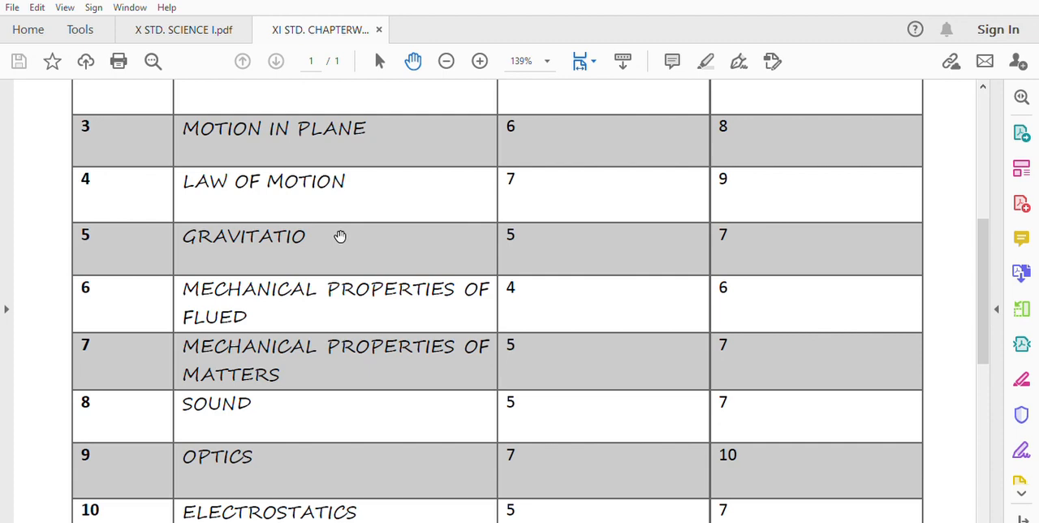
mouse_move(541, 234)
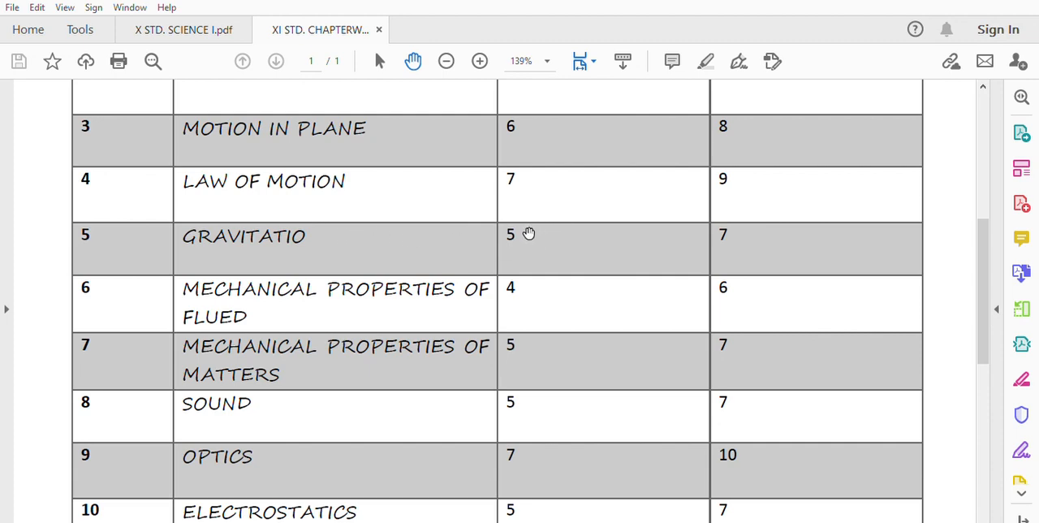
mouse_move(518, 242)
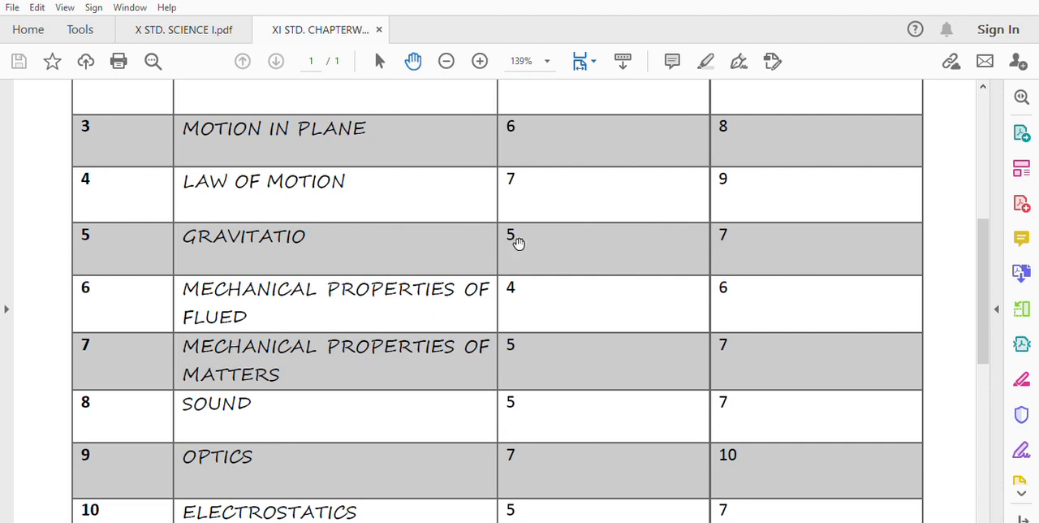
scroll("down", 3)
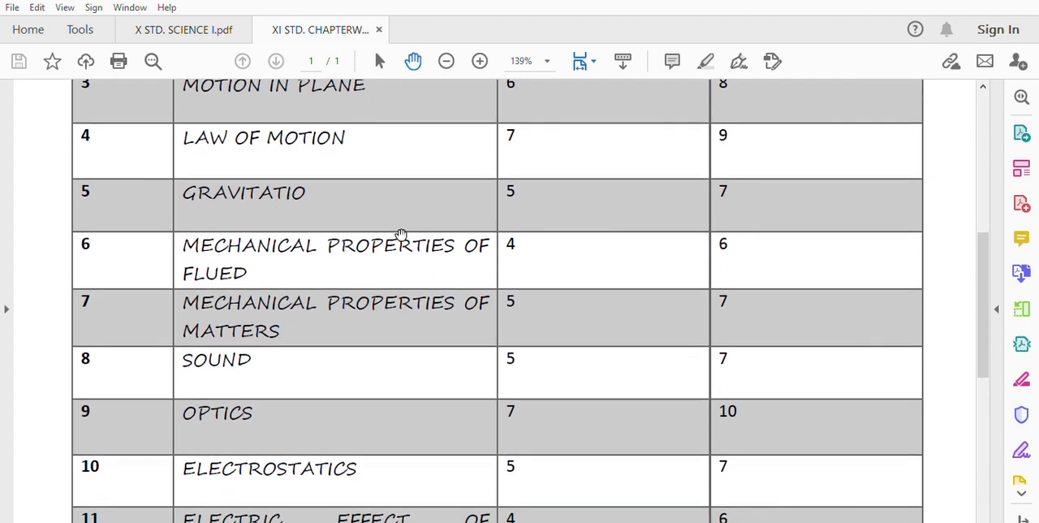
mouse_move(477, 258)
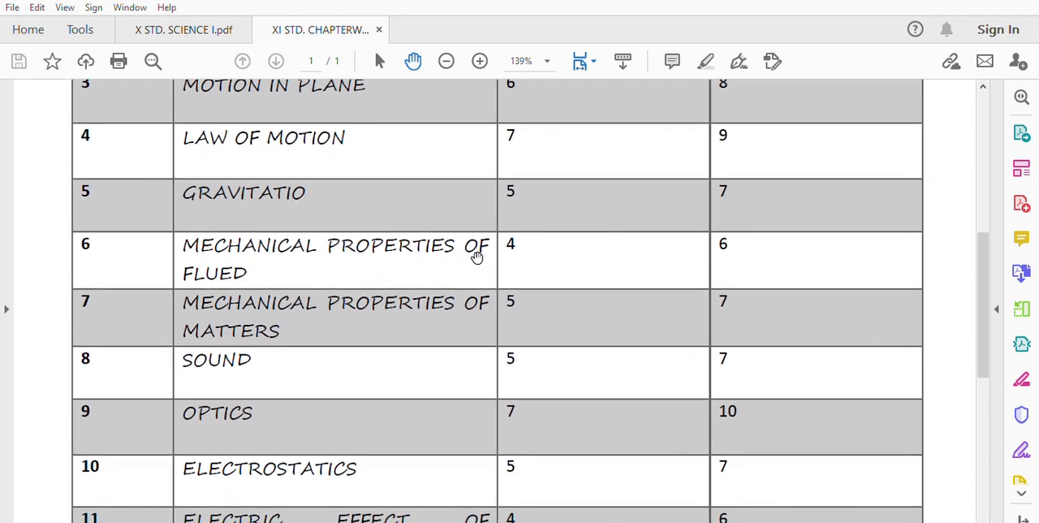
mouse_move(757, 252)
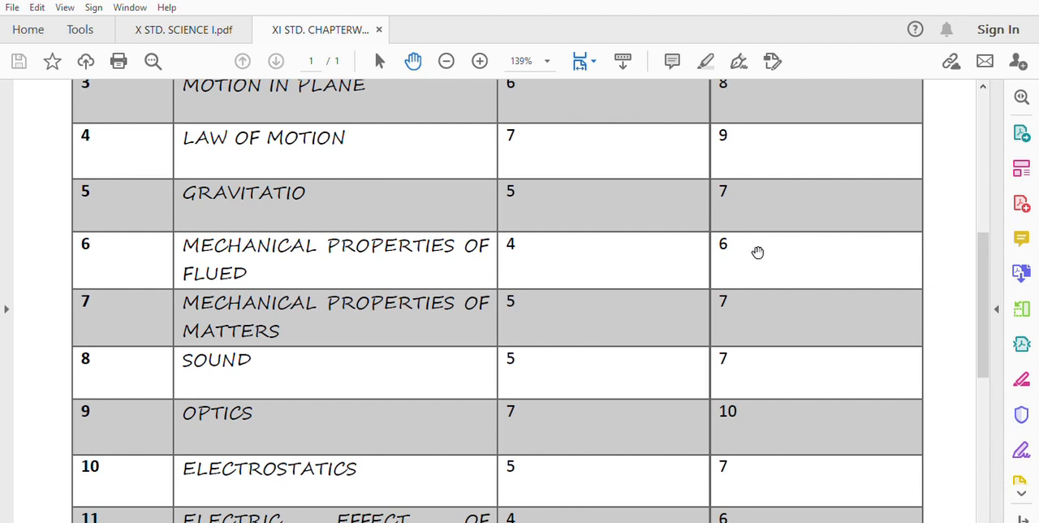
scroll("down", 3)
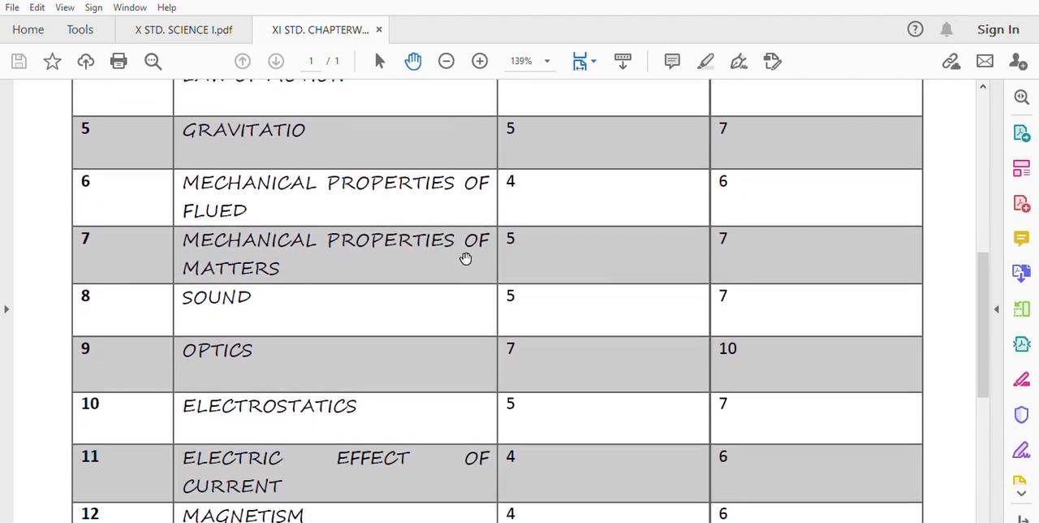
mouse_move(526, 248)
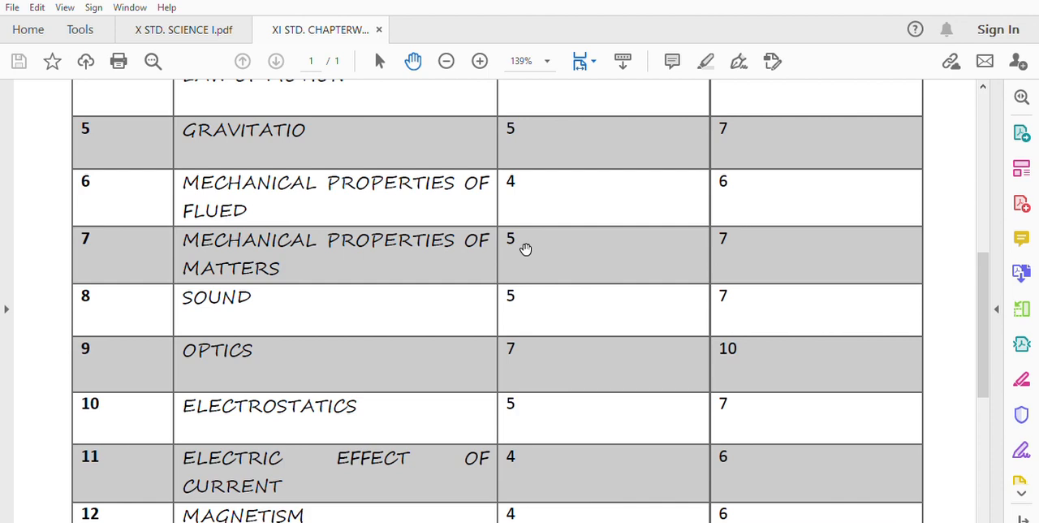
mouse_move(546, 239)
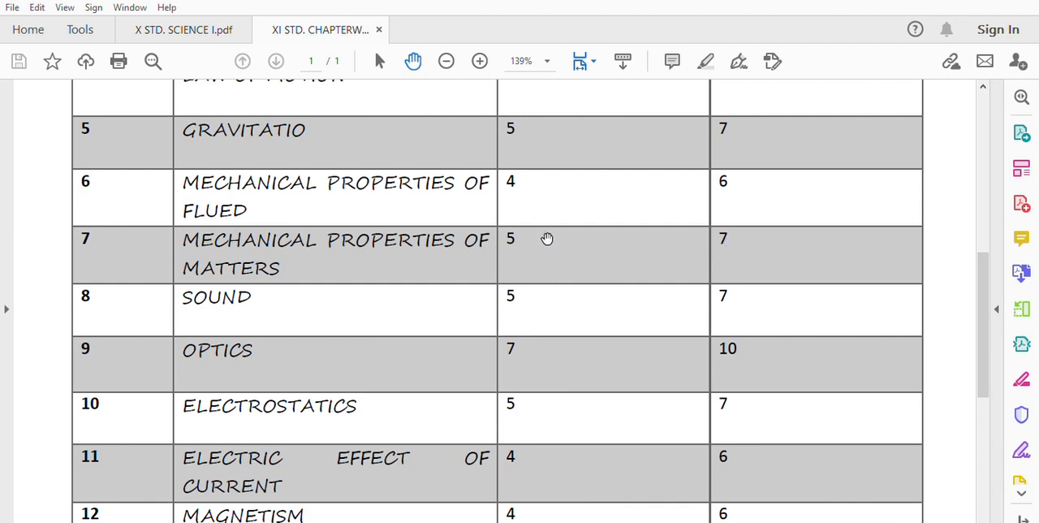
scroll("up", 3)
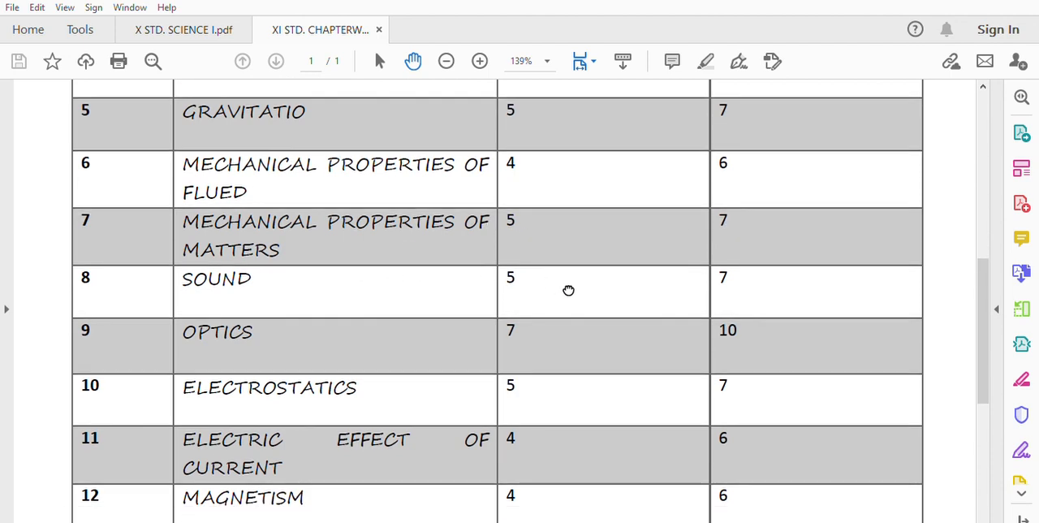
mouse_move(725, 285)
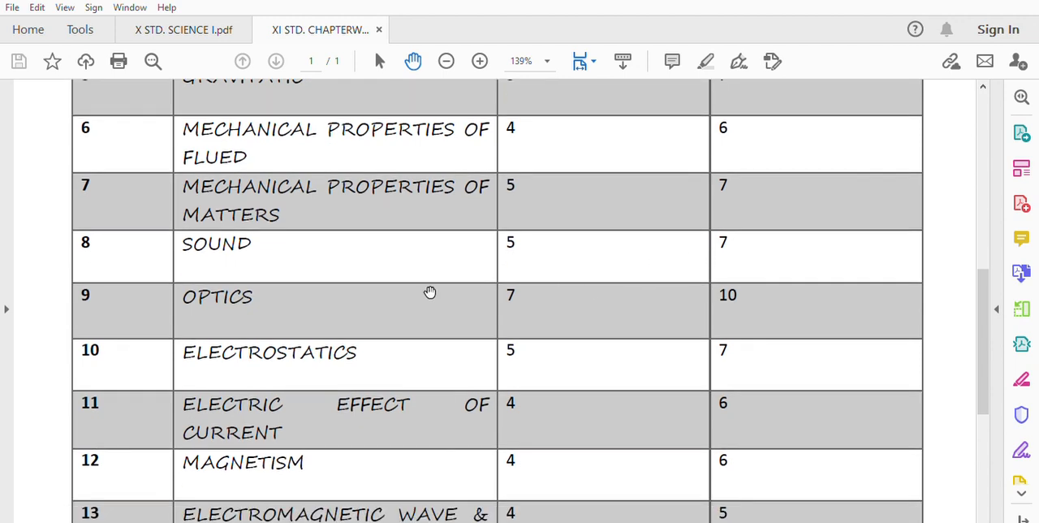
mouse_move(539, 296)
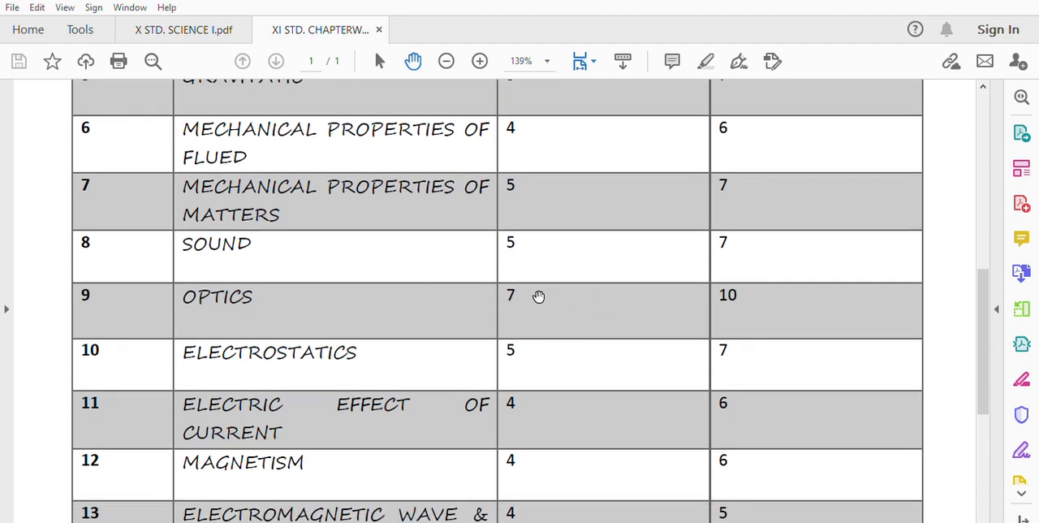
mouse_move(686, 294)
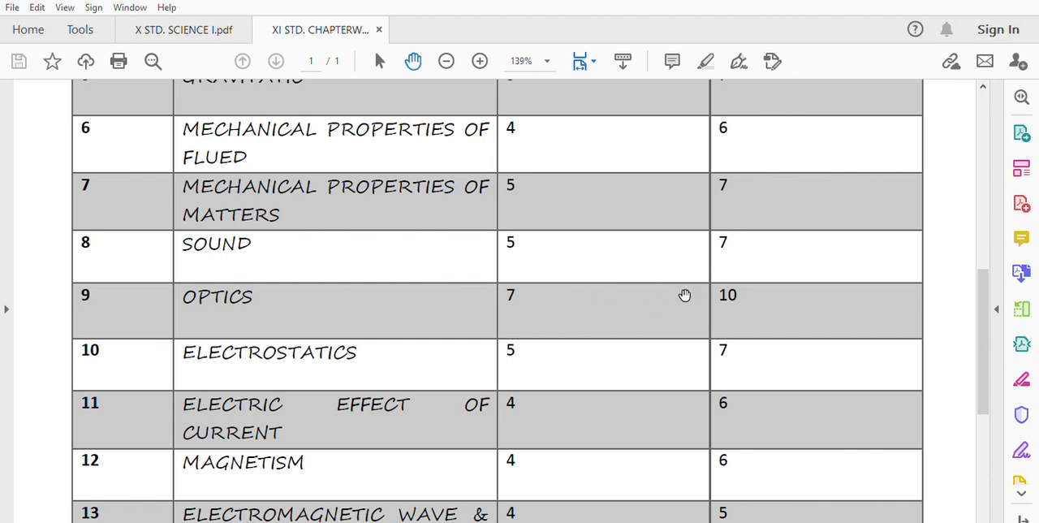
mouse_move(753, 306)
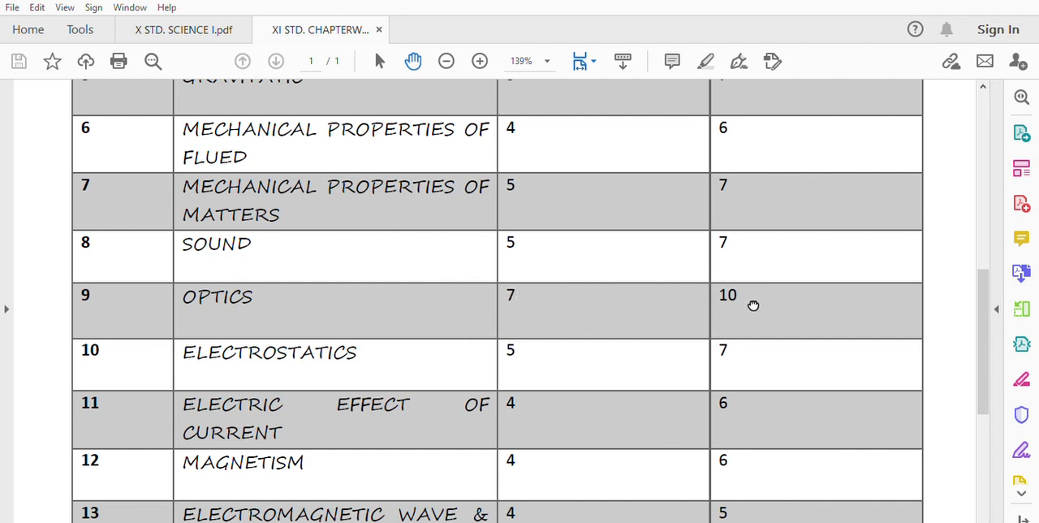
scroll("up", 3)
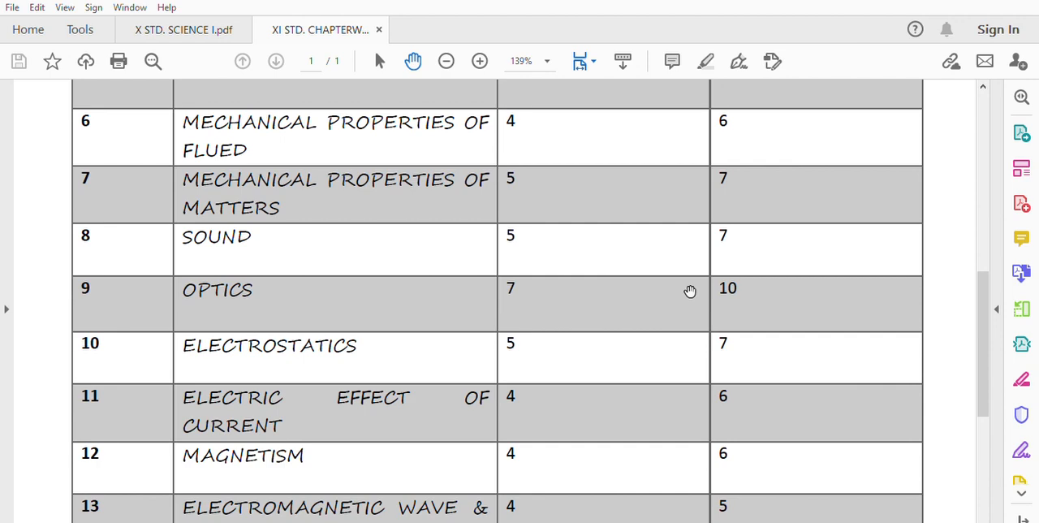
mouse_move(533, 289)
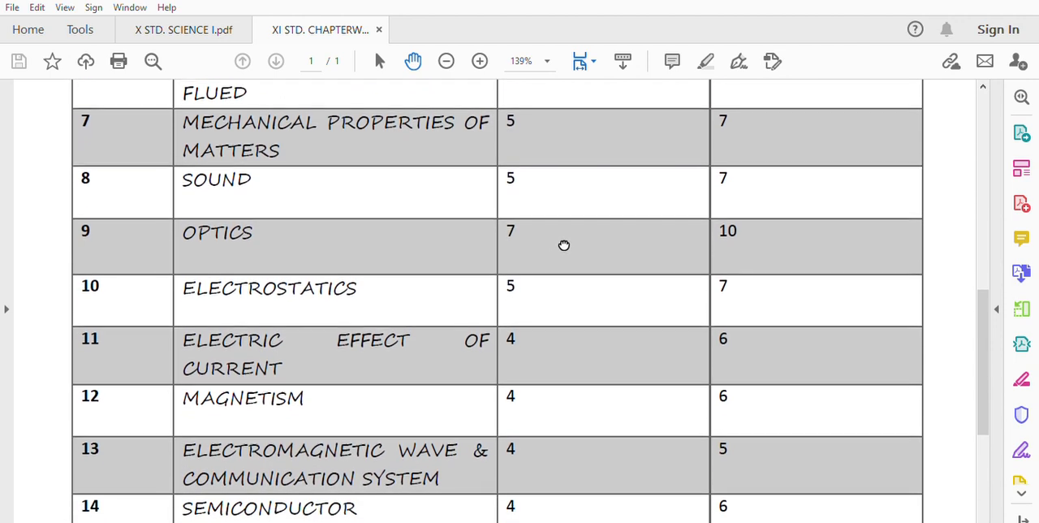
scroll("down", 3)
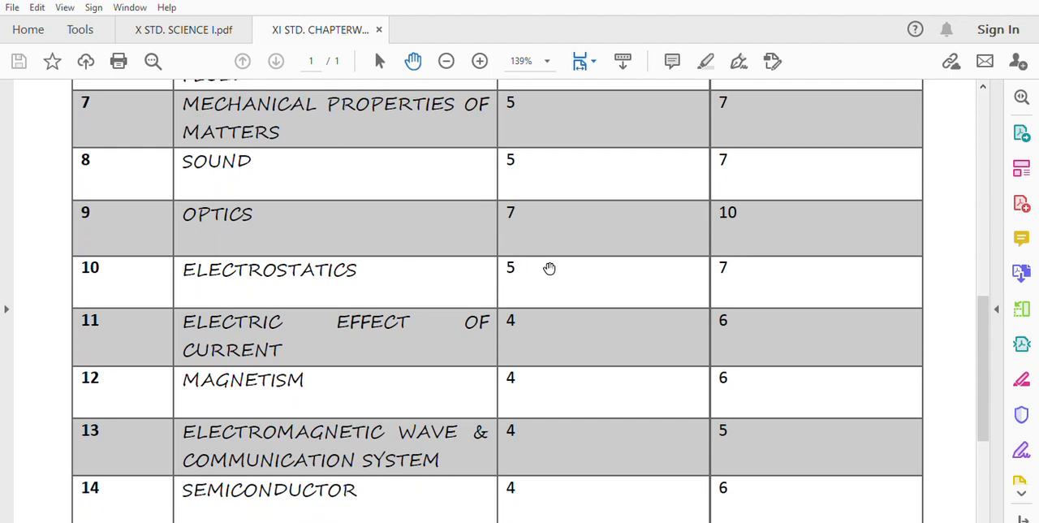
mouse_move(731, 280)
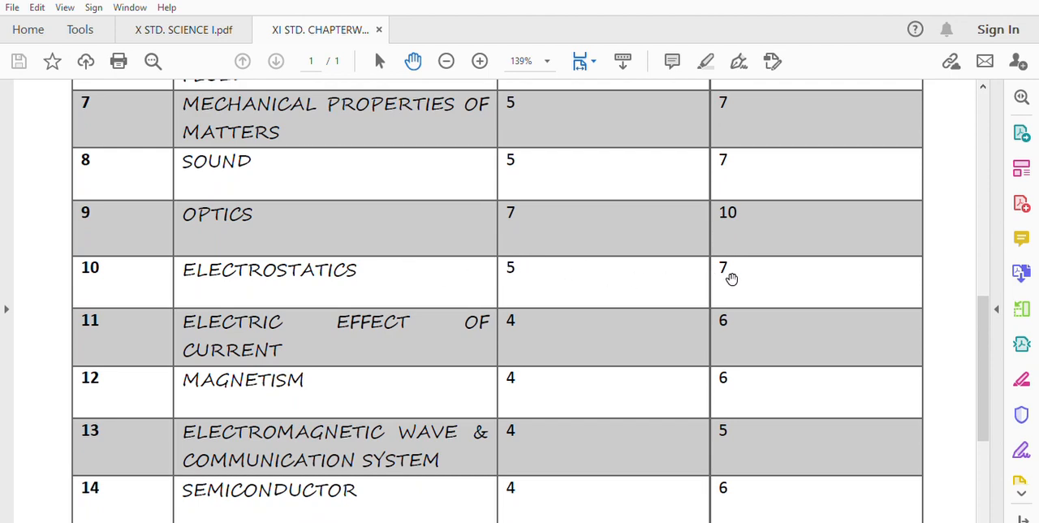
mouse_move(495, 266)
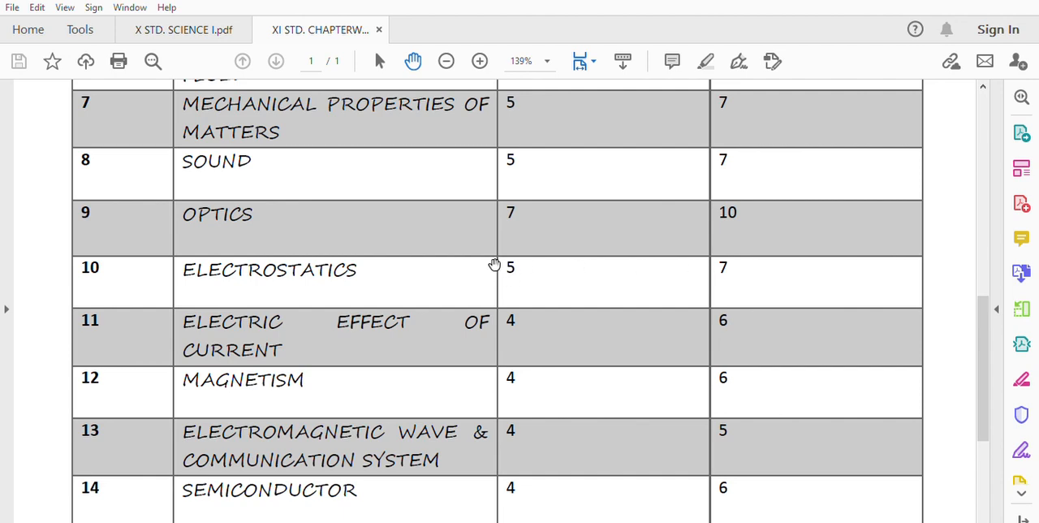
mouse_move(466, 287)
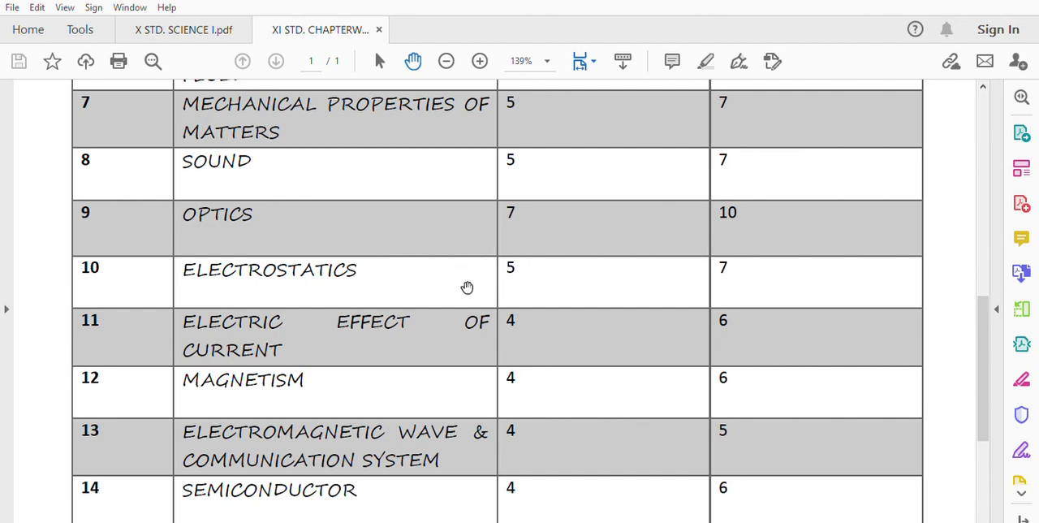
scroll("down", 3)
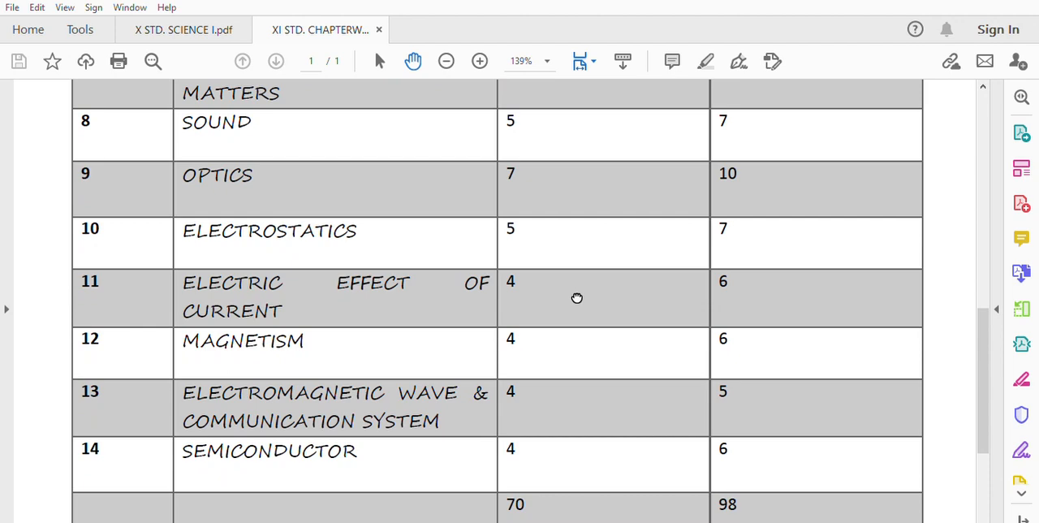
scroll("up", 3)
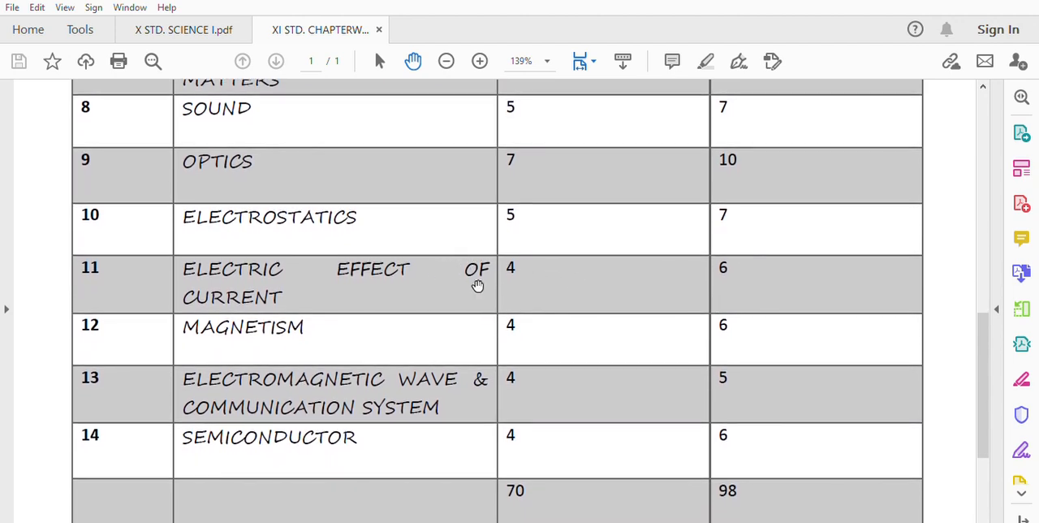
mouse_move(502, 268)
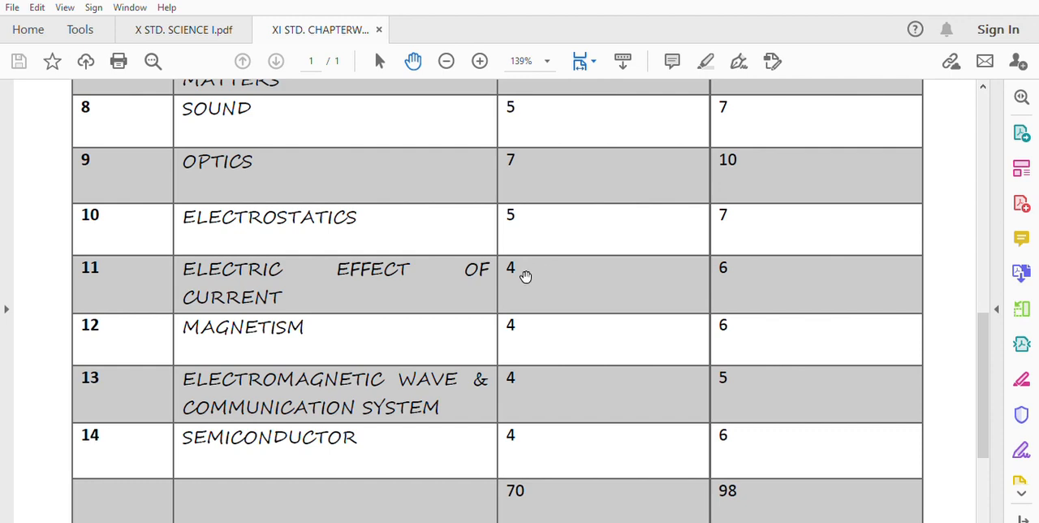
mouse_move(661, 267)
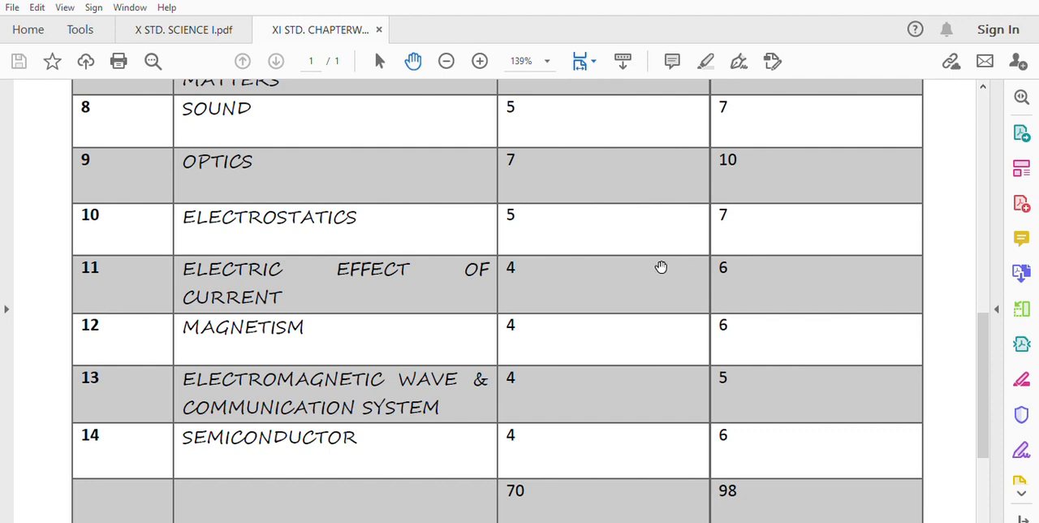
mouse_move(747, 256)
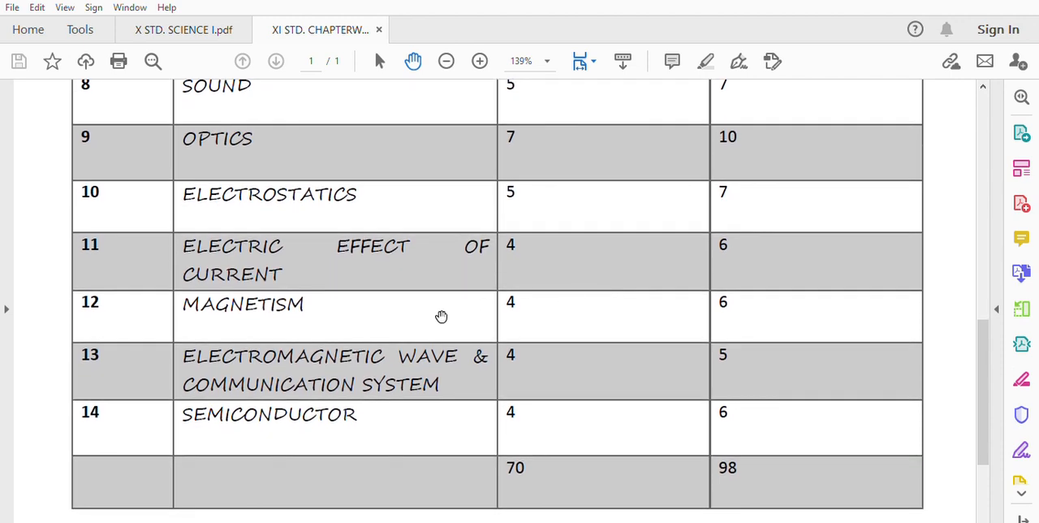
mouse_move(762, 315)
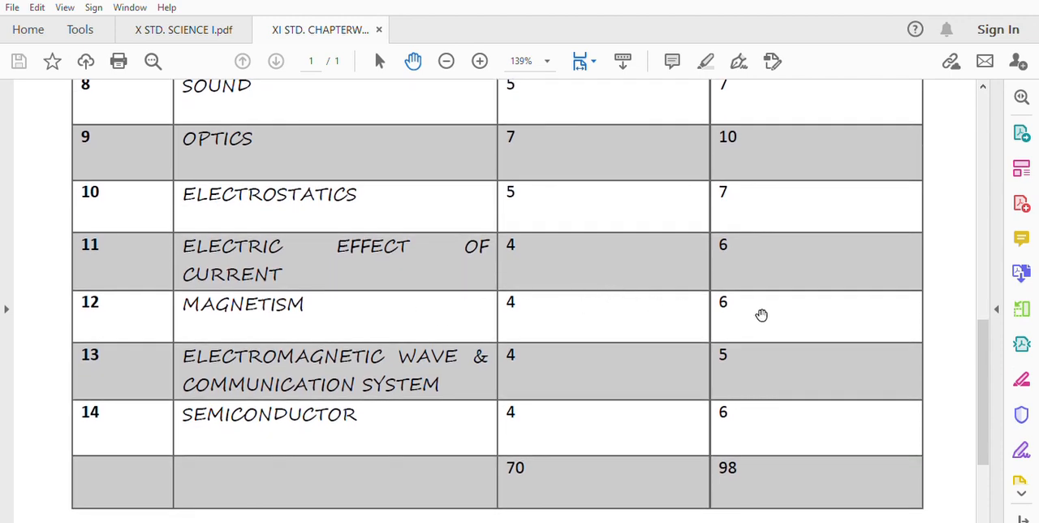
scroll("down", 3)
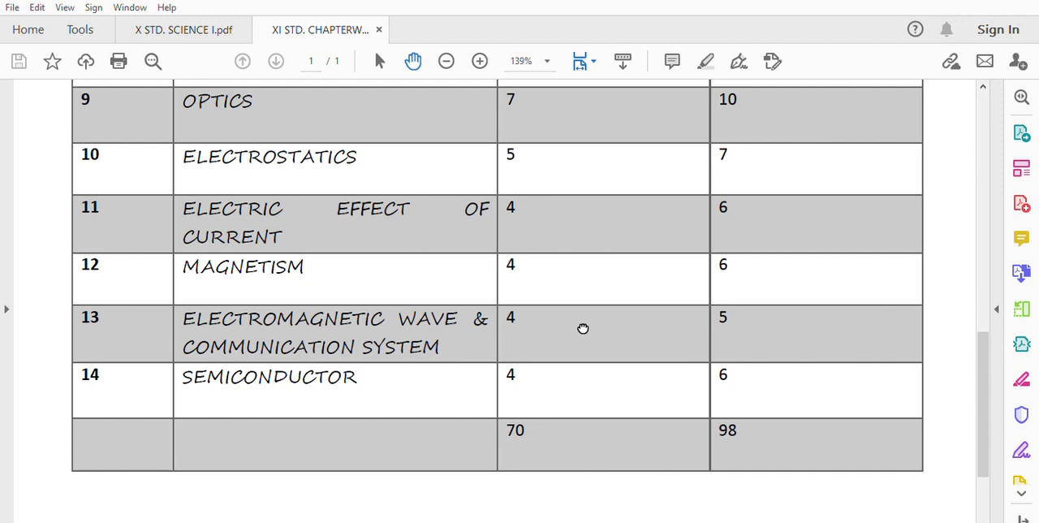
mouse_move(370, 357)
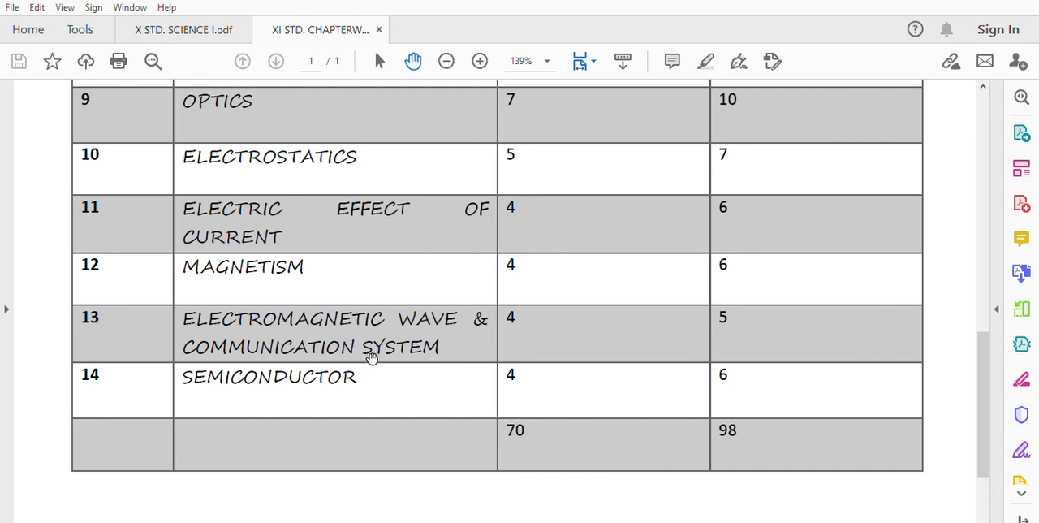
mouse_move(743, 321)
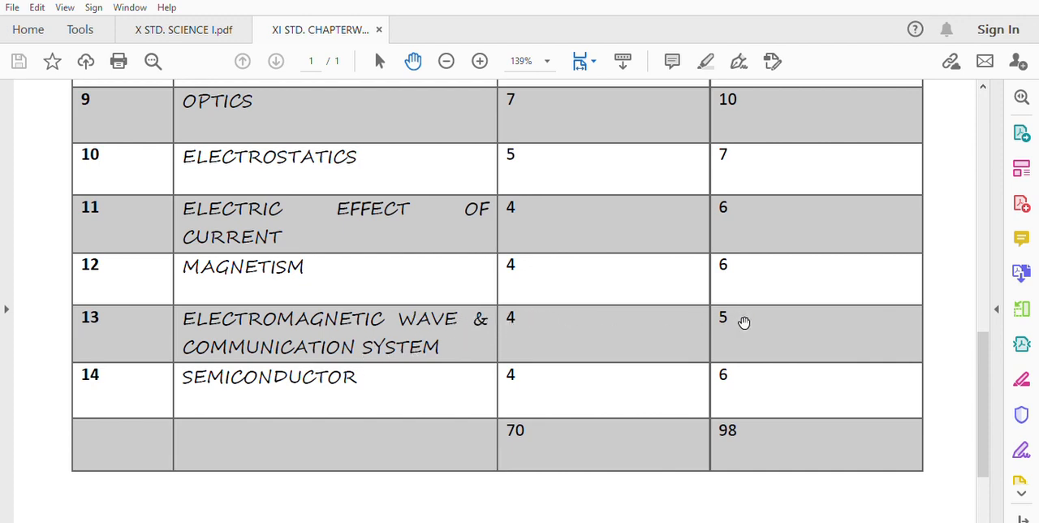
mouse_move(552, 211)
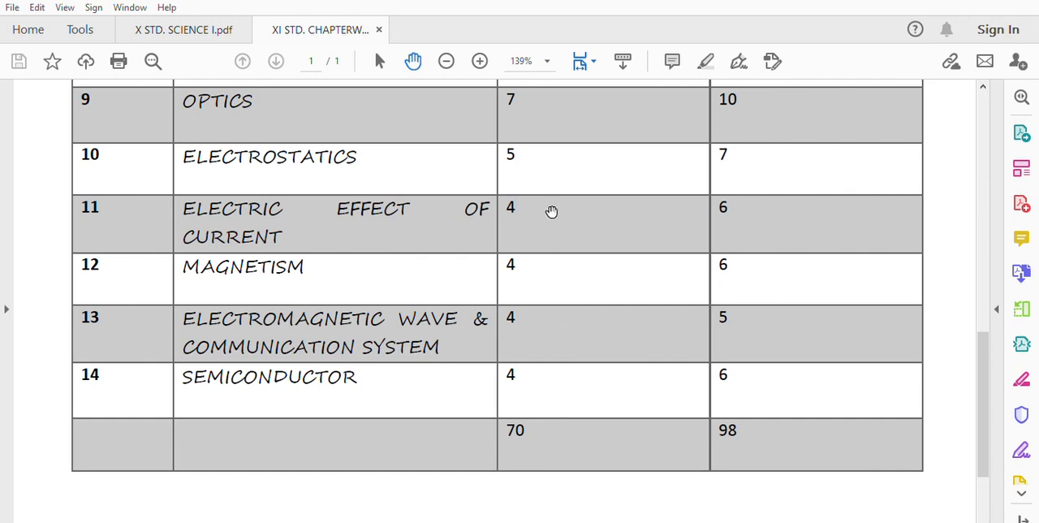
mouse_move(346, 360)
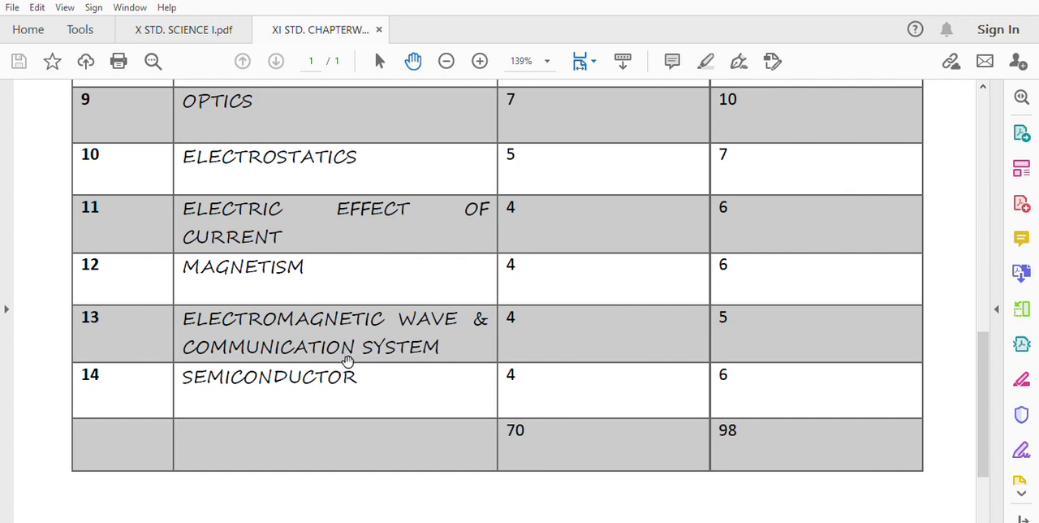
mouse_move(622, 363)
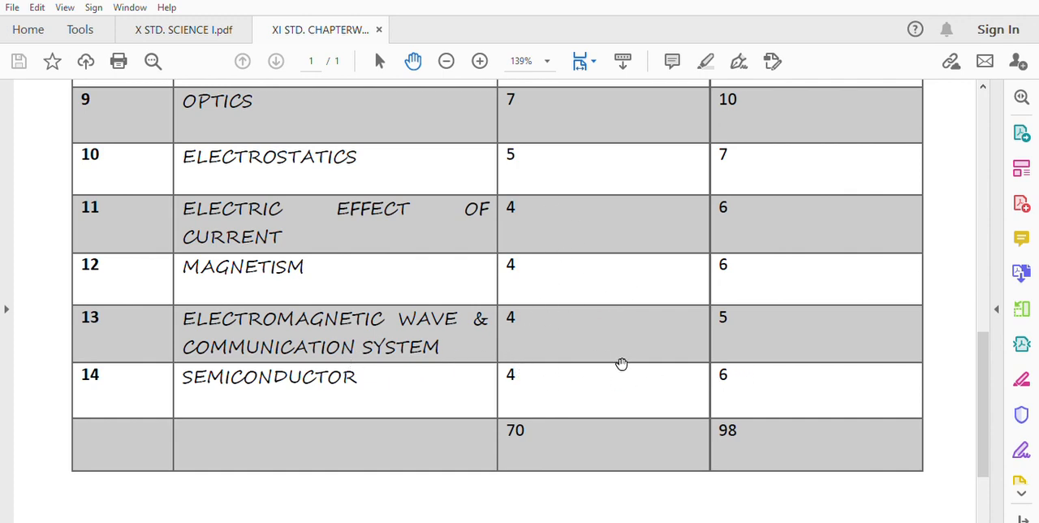
mouse_move(604, 222)
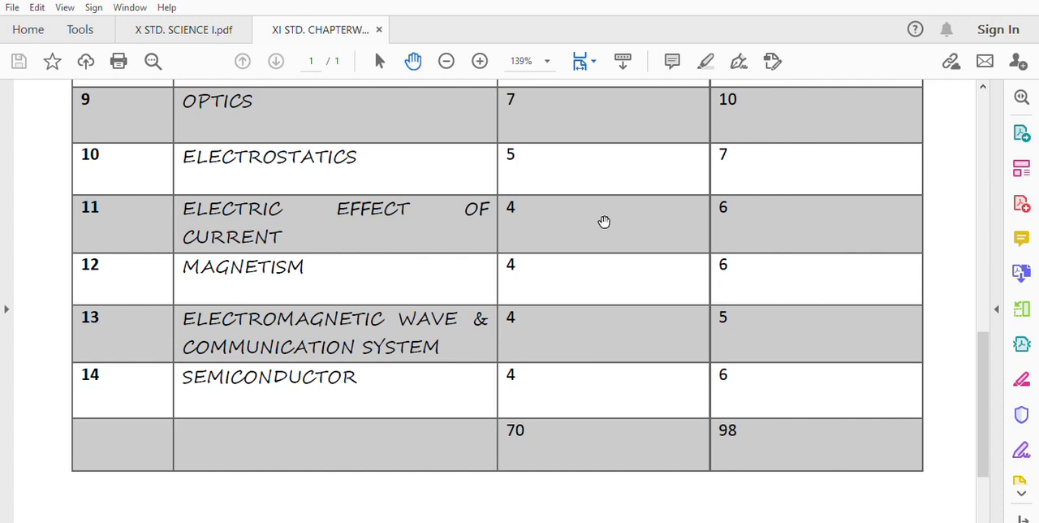
mouse_move(546, 415)
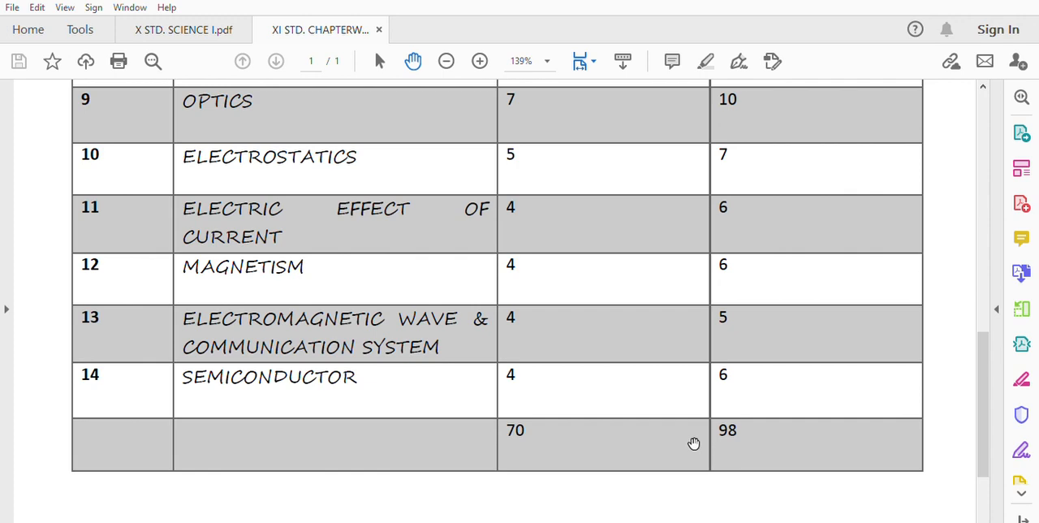
scroll("up", 3)
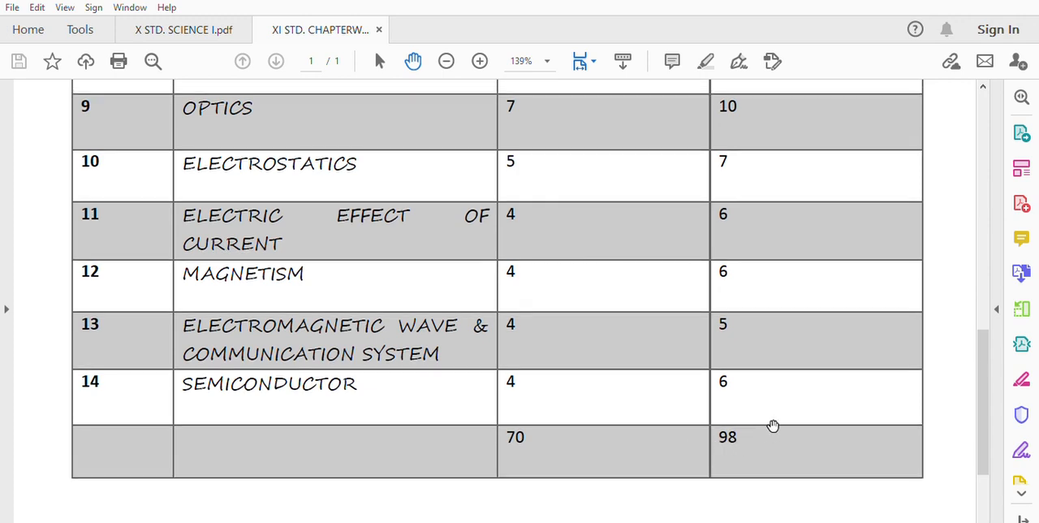
mouse_move(754, 423)
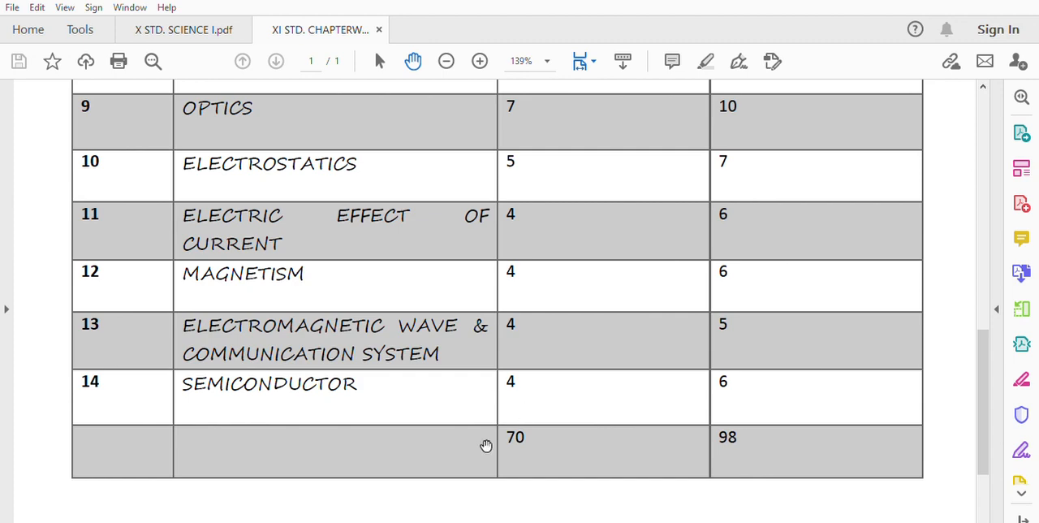
mouse_move(583, 249)
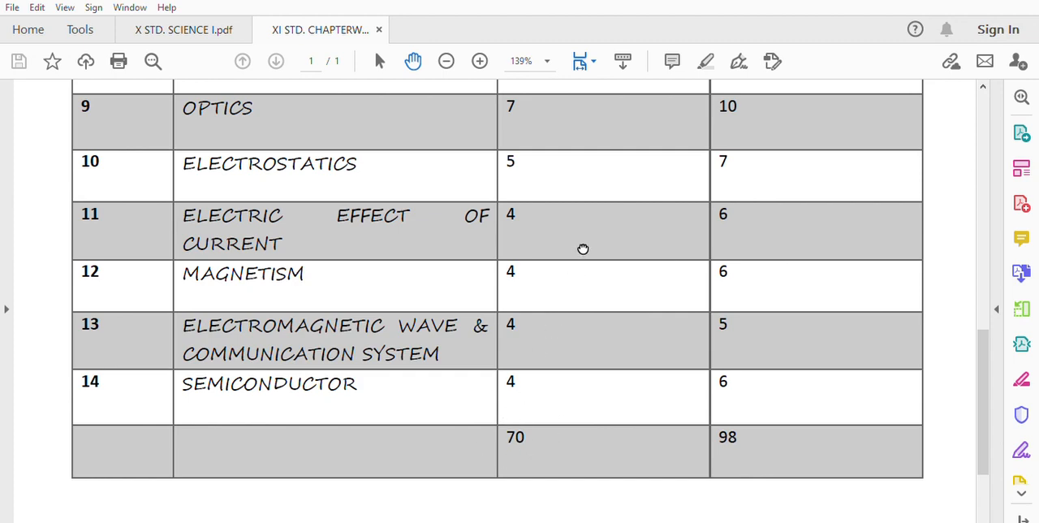
scroll("up", 3)
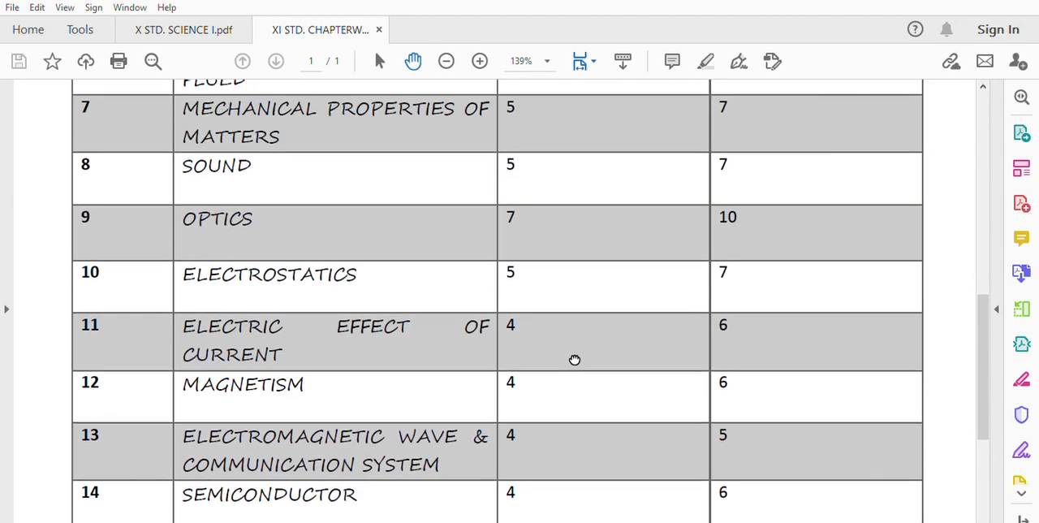
scroll("up", 3)
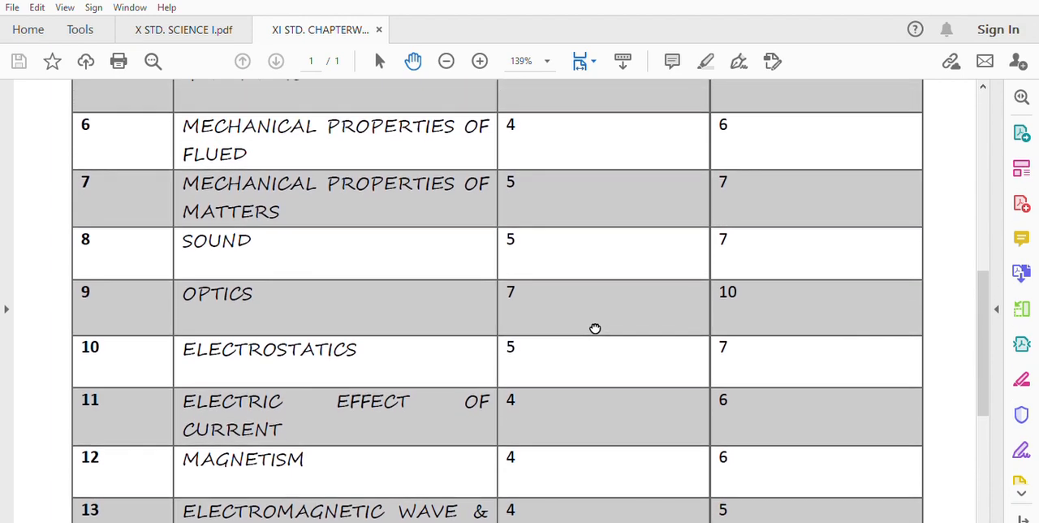
scroll("up", 3)
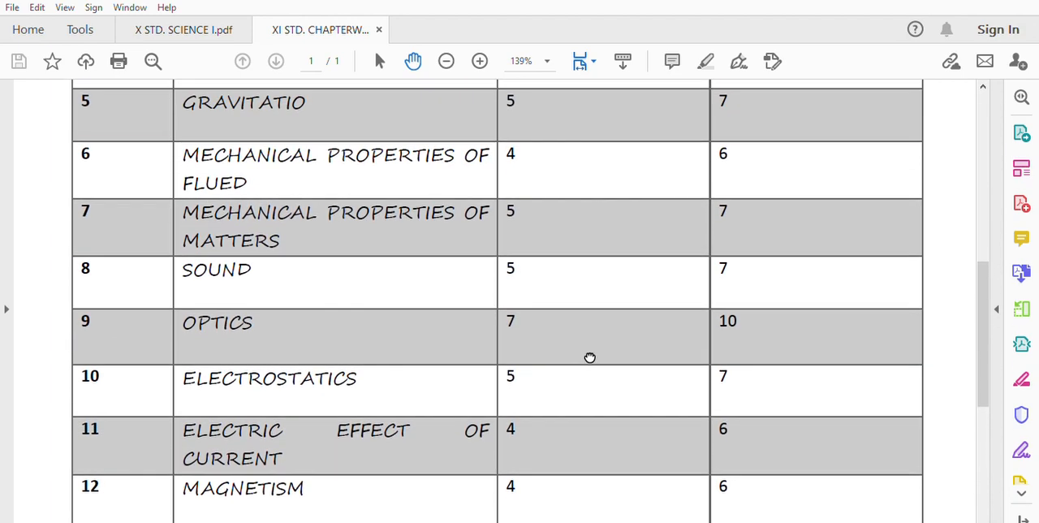
scroll("up", 3)
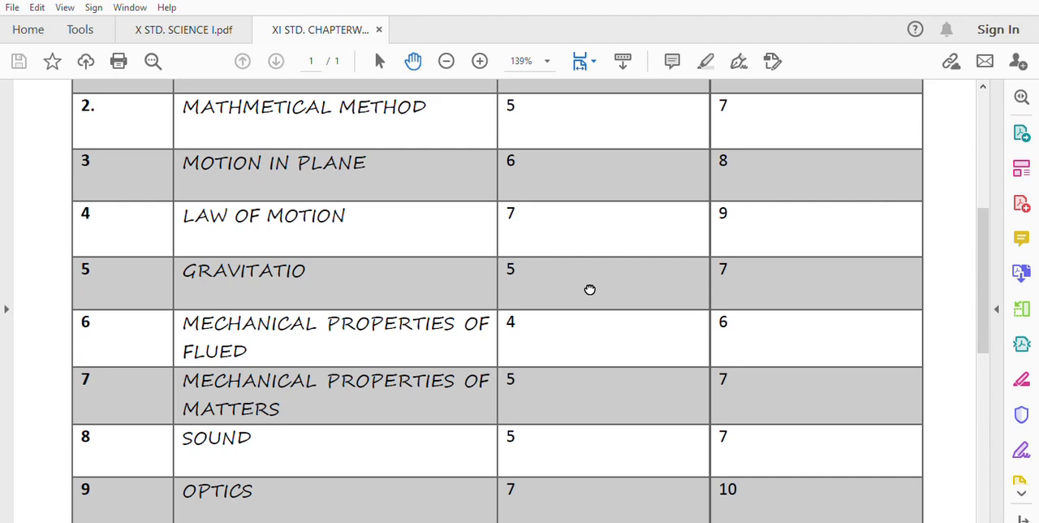
scroll("up", 3)
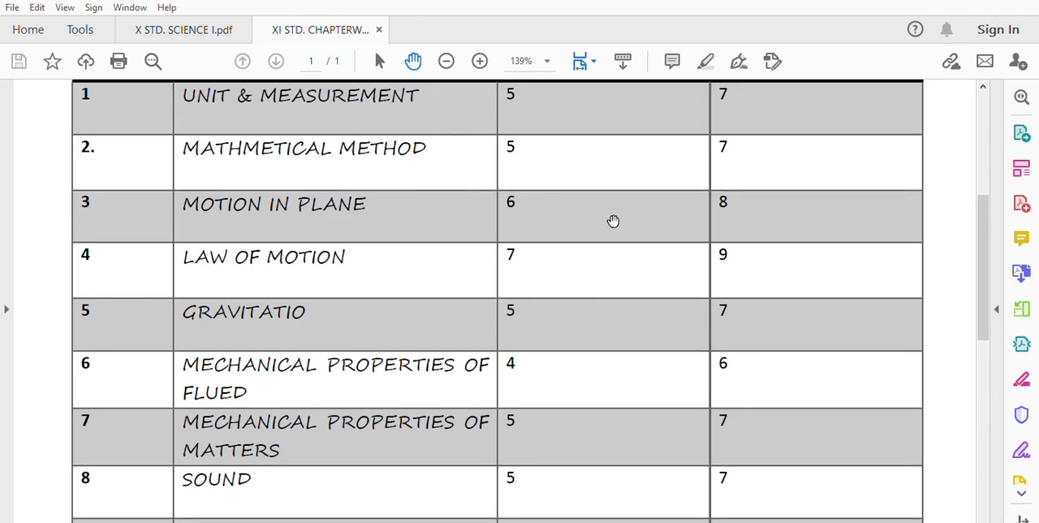
mouse_move(564, 269)
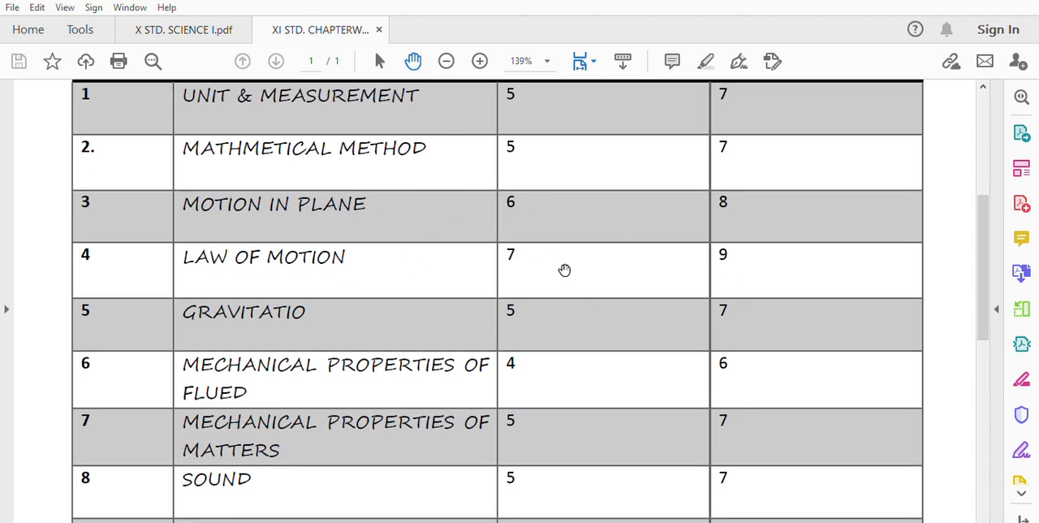
mouse_move(565, 261)
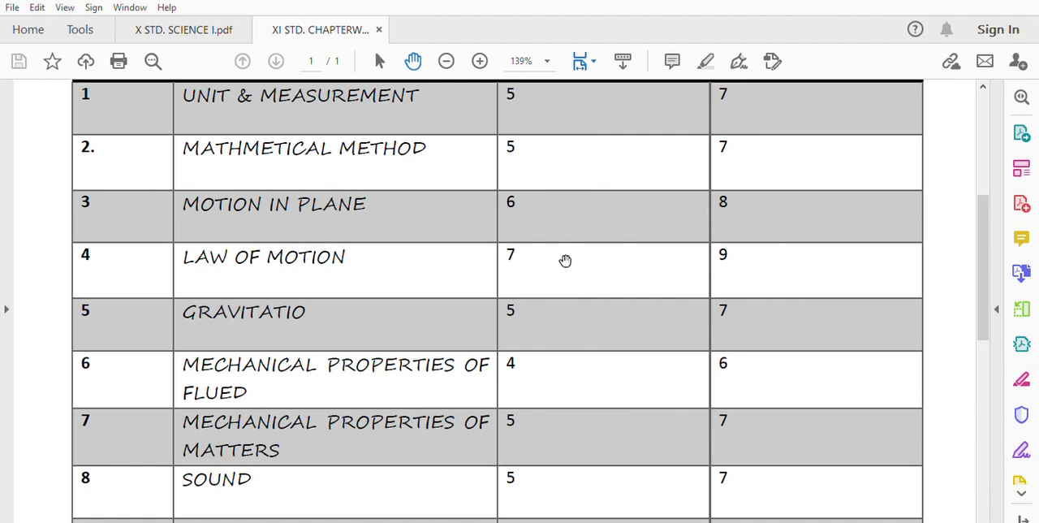
mouse_move(530, 431)
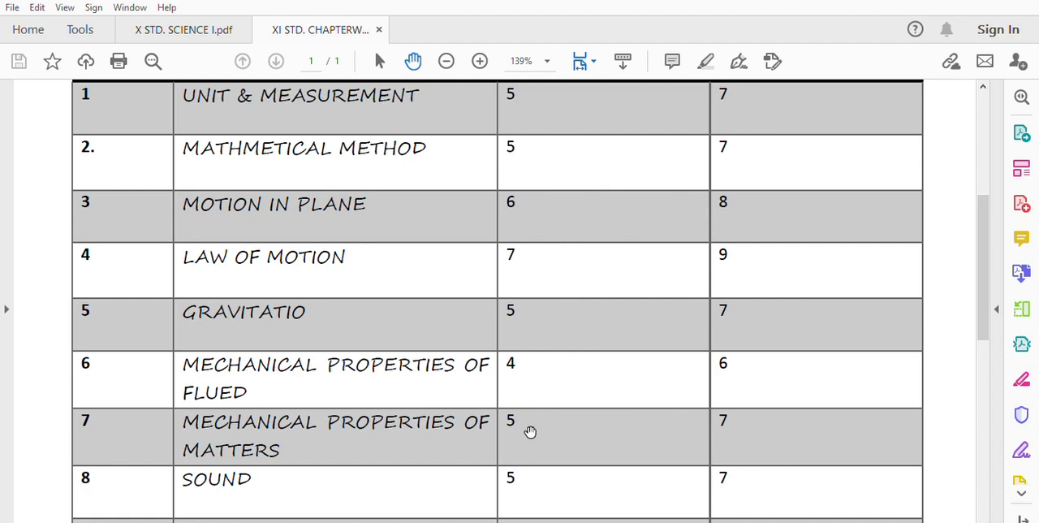
scroll("up", 3)
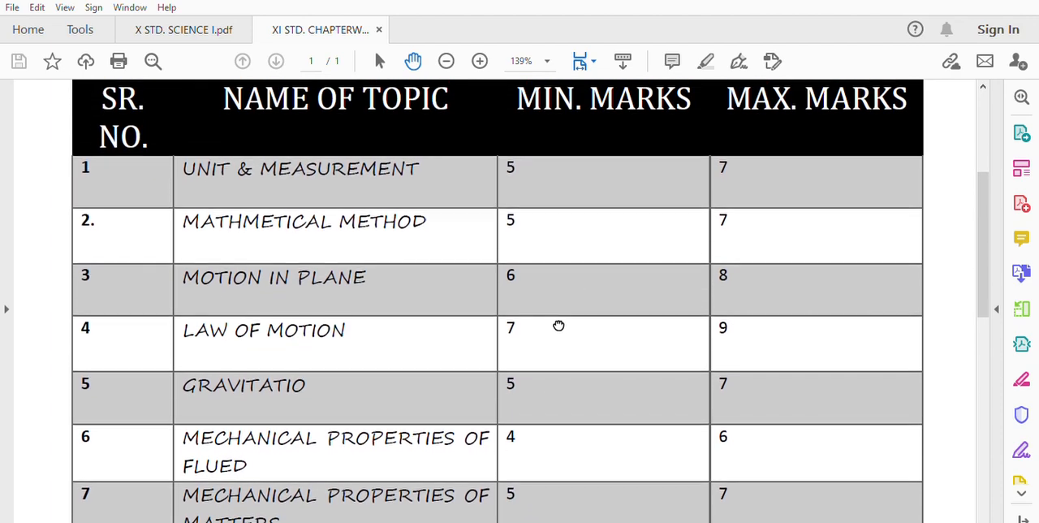
scroll("down", 3)
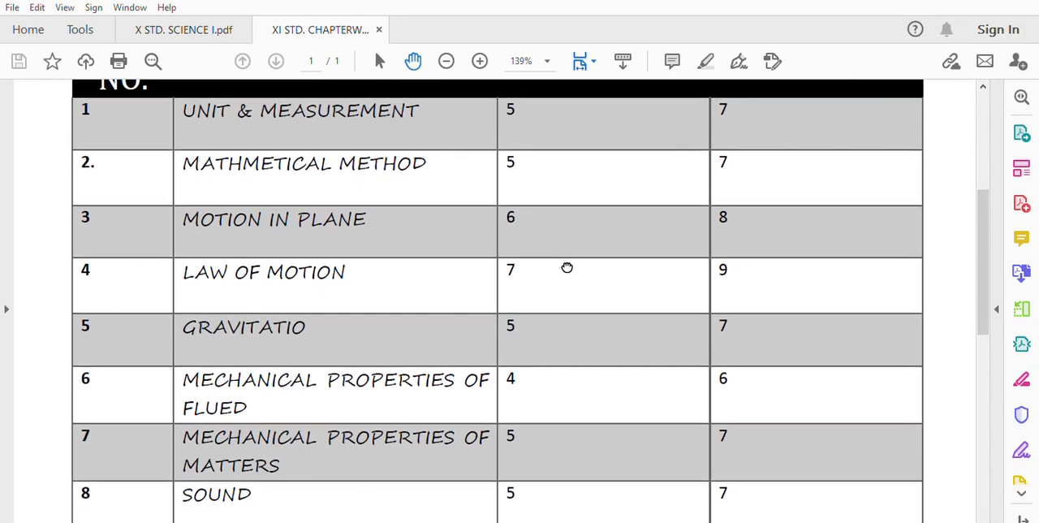
scroll("down", 3)
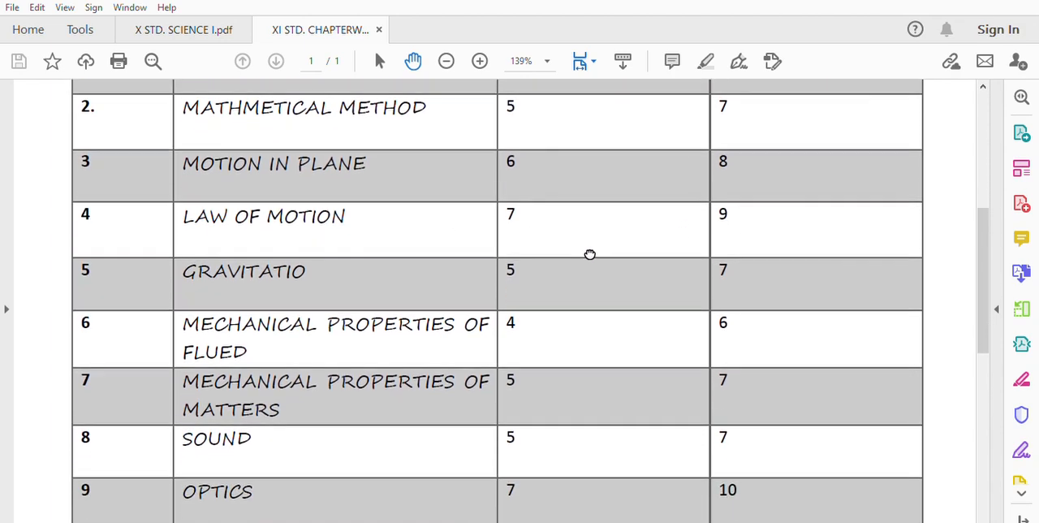
scroll("down", 3)
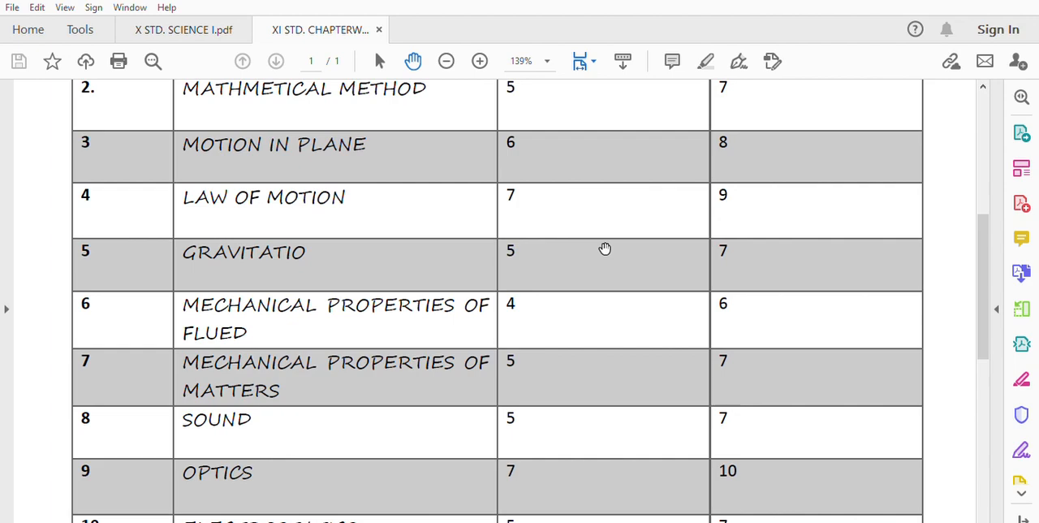
scroll("up", 3)
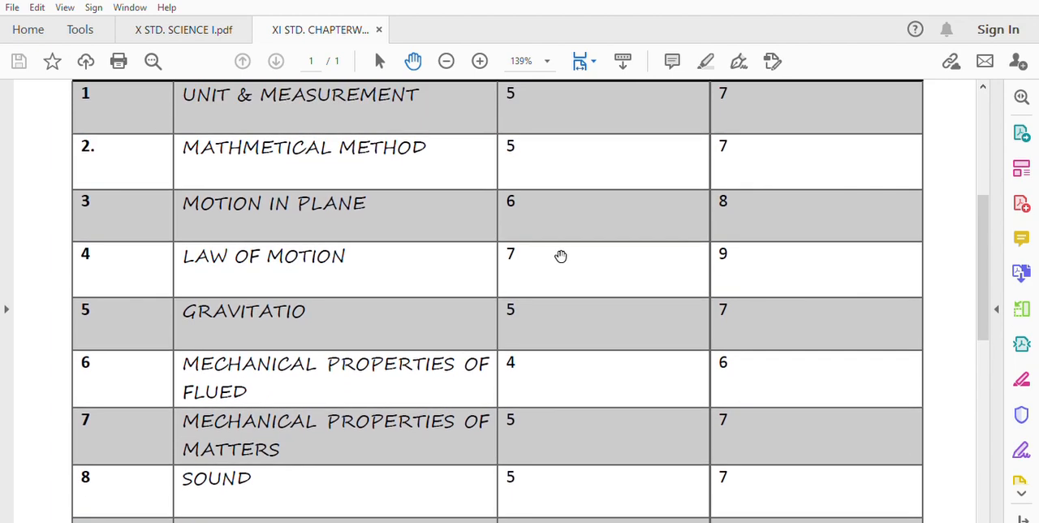
scroll("up", 3)
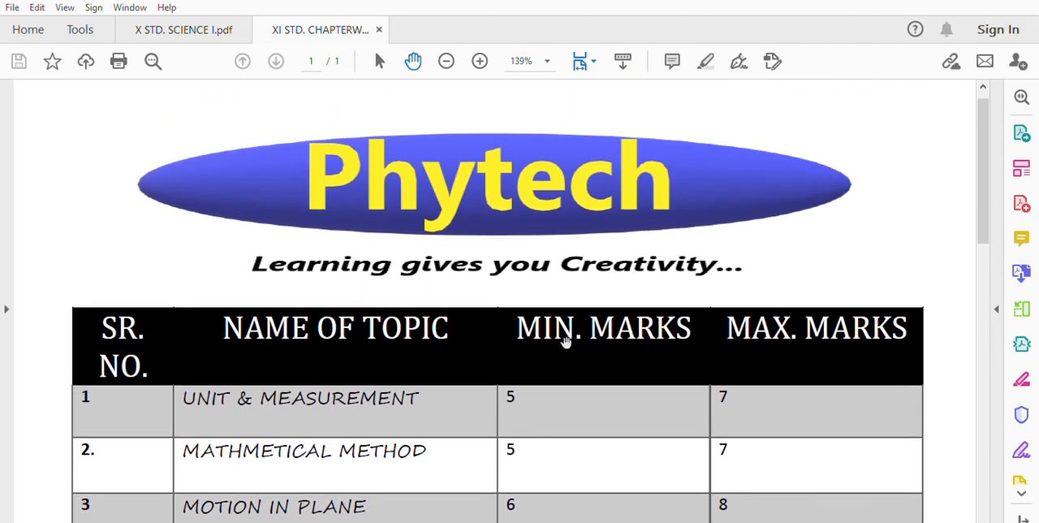